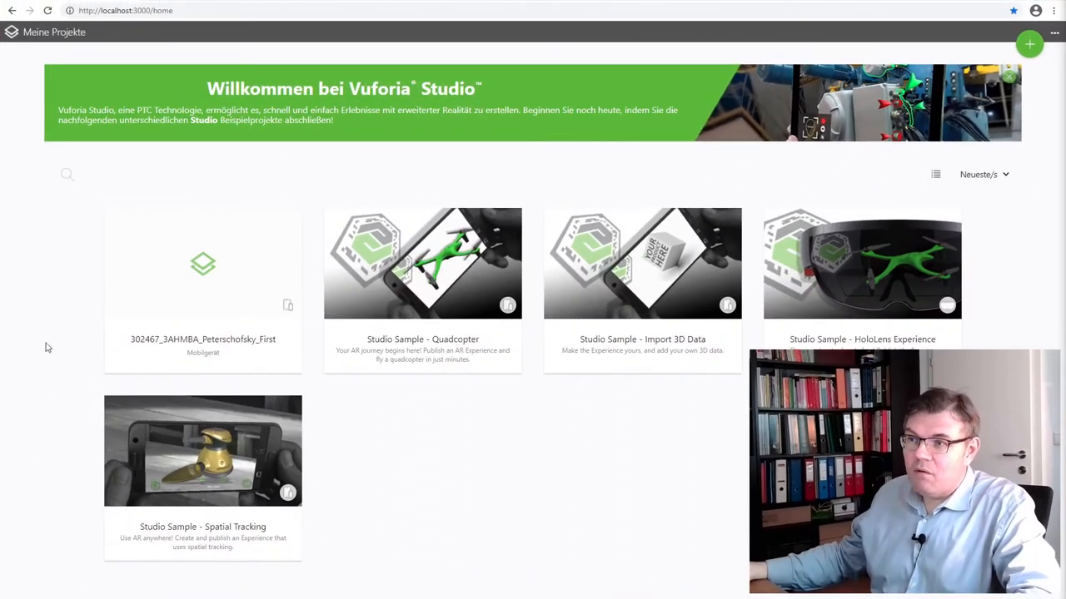
{"action": "mouse_move", "coordinate": [375, 437]}
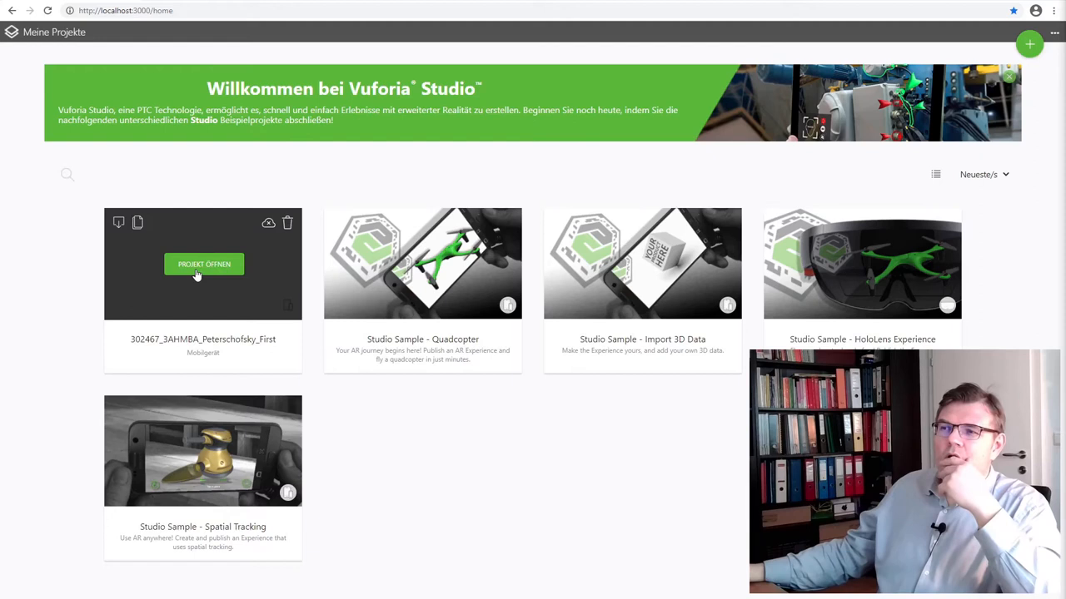
Open the existing dice project from the Meine Projekte overview
{"action": "left_click", "coordinate": [204, 264]}
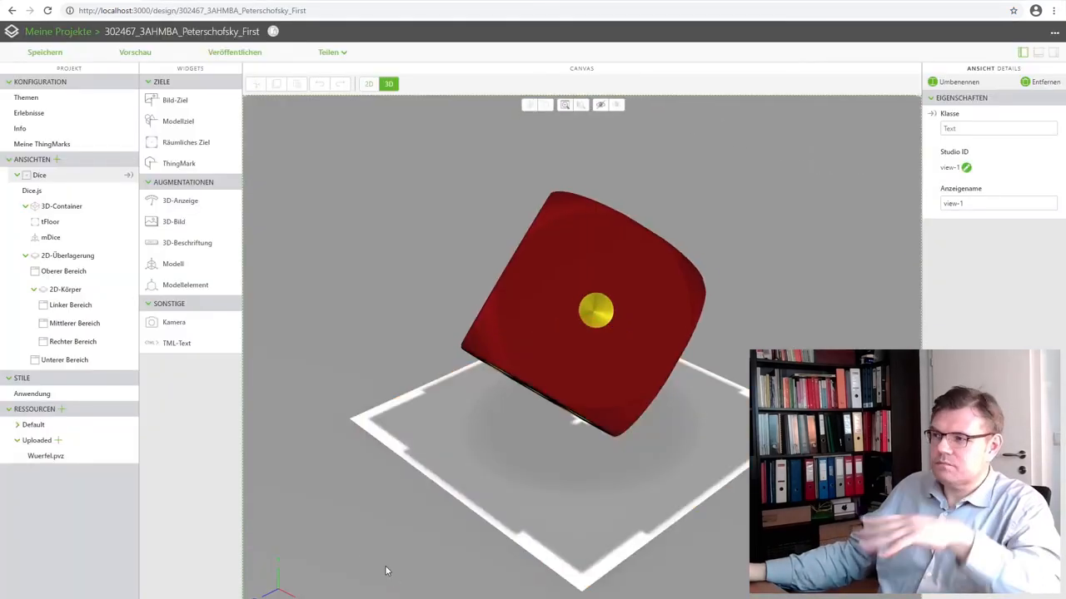
{"action": "mouse_move", "coordinate": [438, 561]}
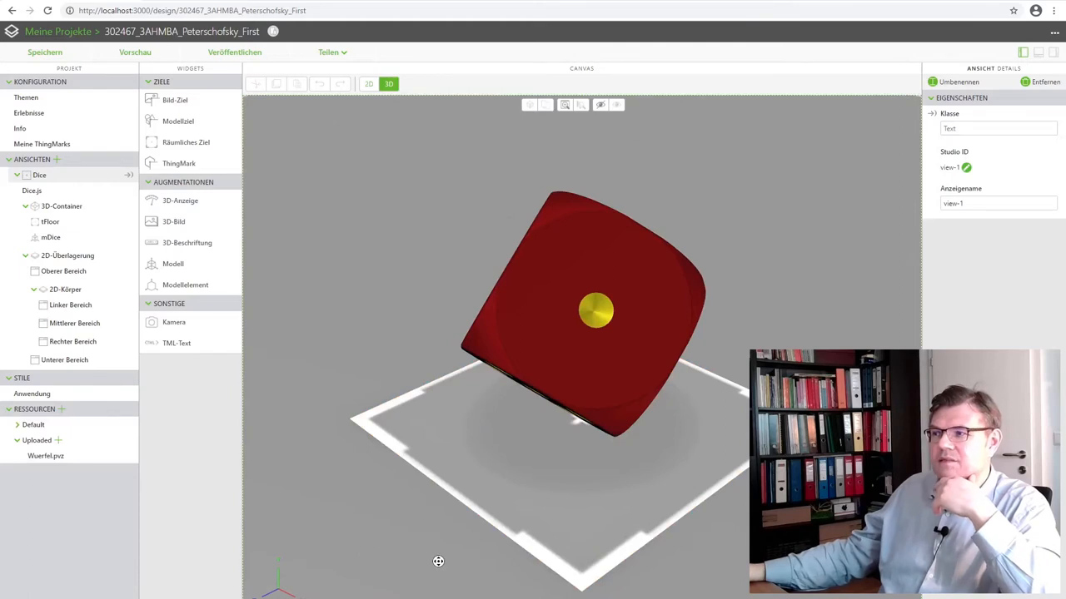
{"action": "mouse_move", "coordinate": [387, 523]}
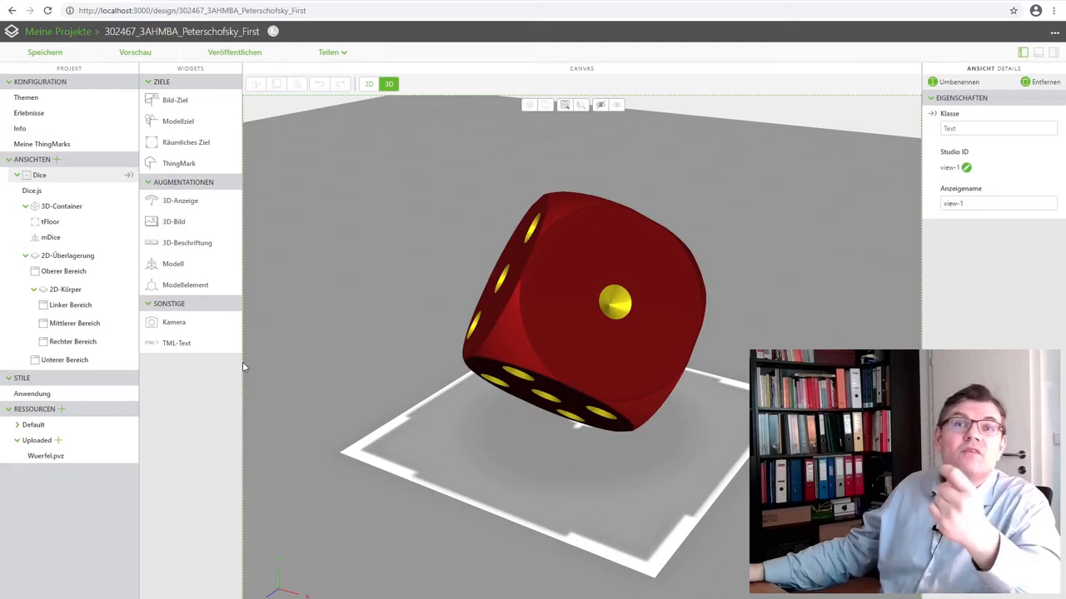
{"action": "mouse_move", "coordinate": [49, 191]}
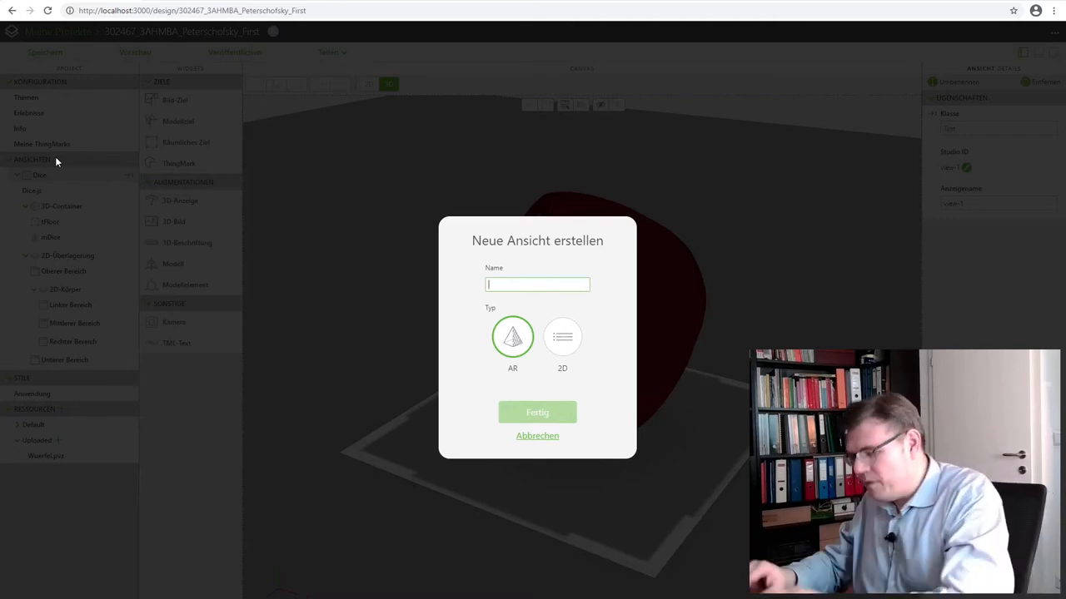
Create an AR view named 'Windmill'
{"action": "type", "text": "Windmill"}
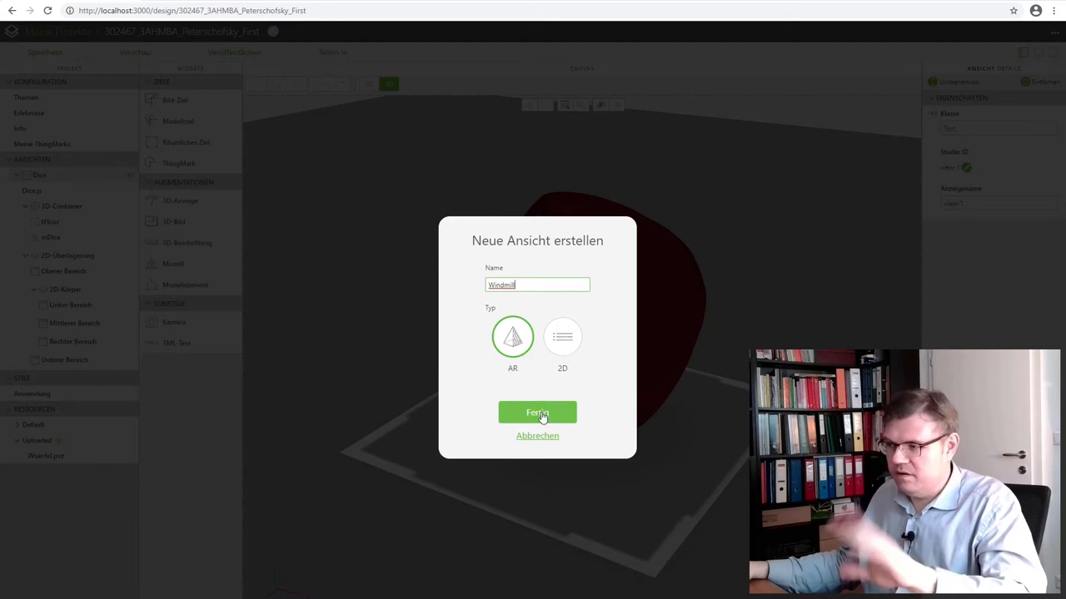
{"action": "left_click", "coordinate": [537, 412]}
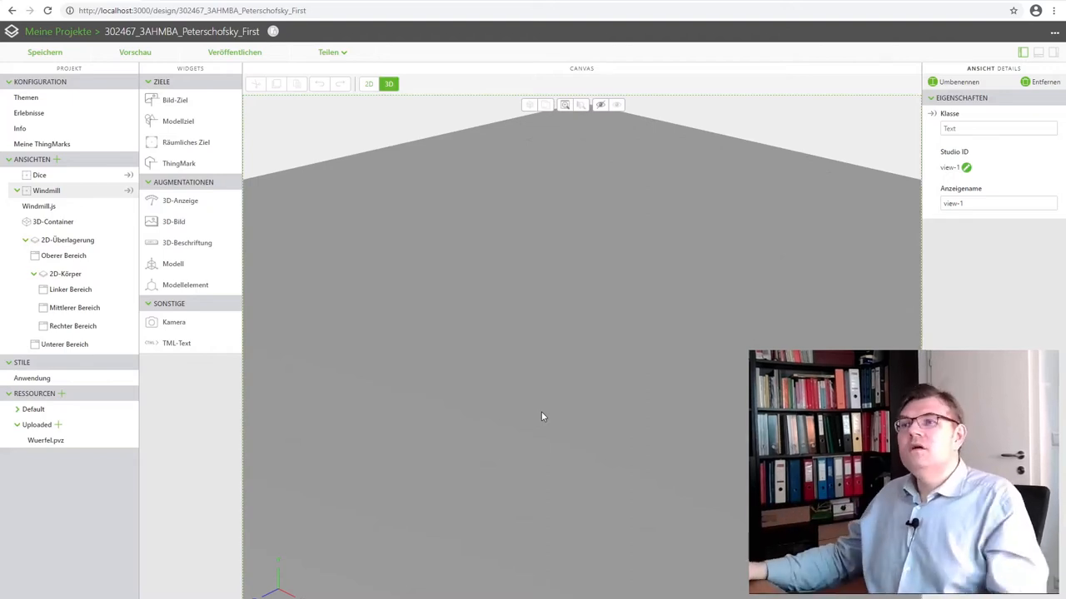
{"action": "mouse_move", "coordinate": [359, 283]}
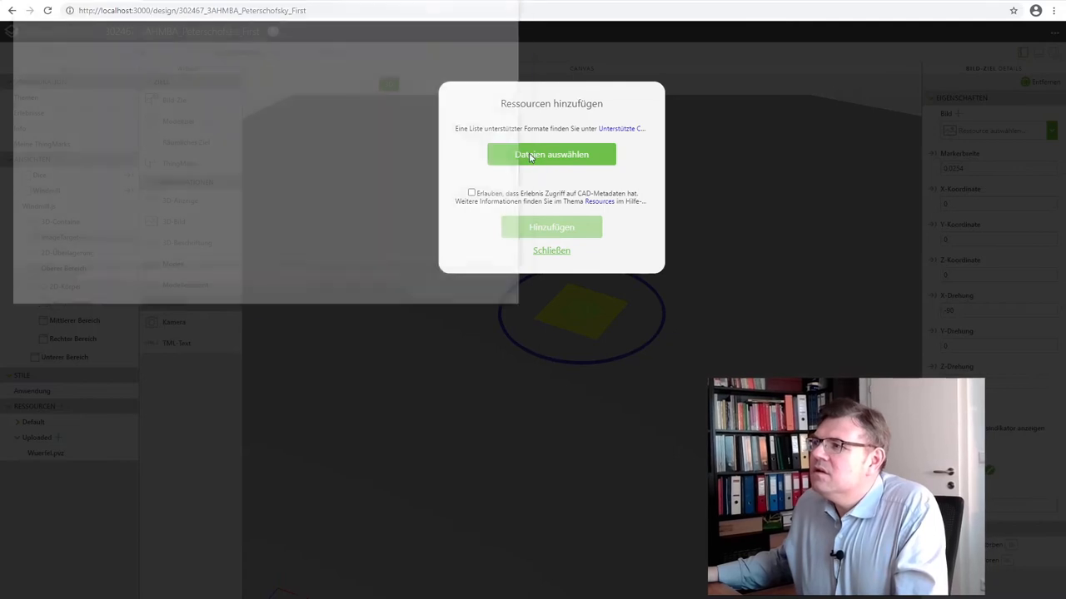
Upload WindmuehleZeichnung from the Windmuehle folder and set it as the target image
{"action": "left_click", "coordinate": [551, 154]}
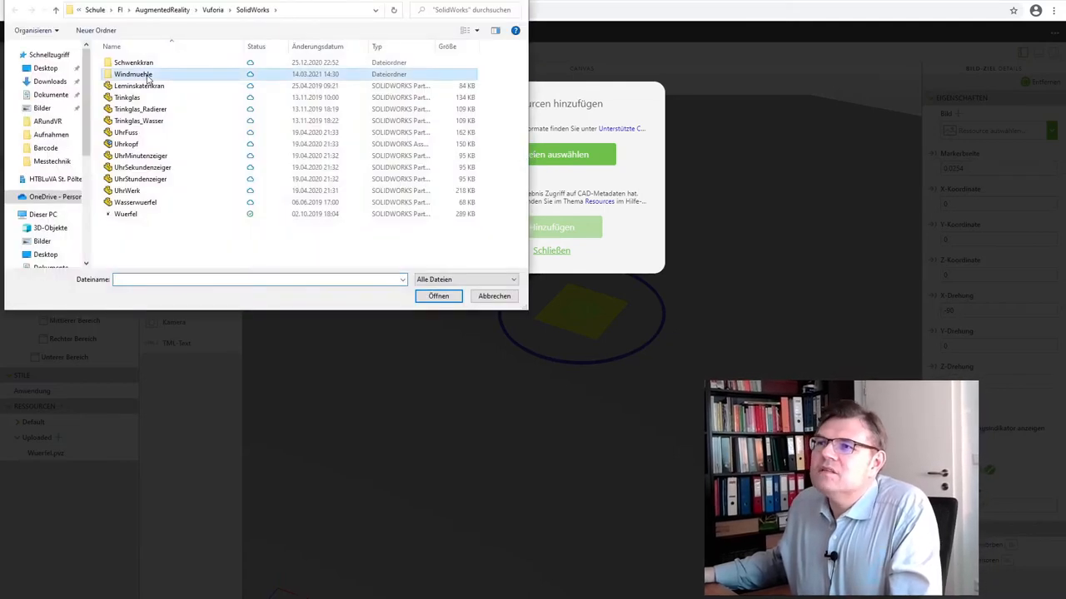
{"action": "double_click", "coordinate": [133, 74]}
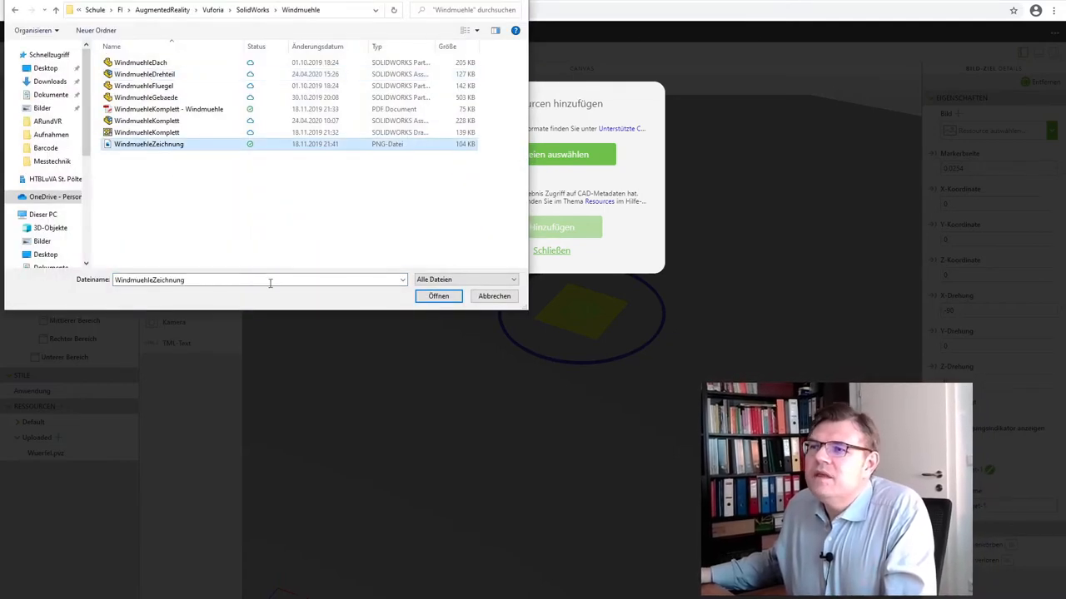
{"action": "left_click", "coordinate": [438, 295]}
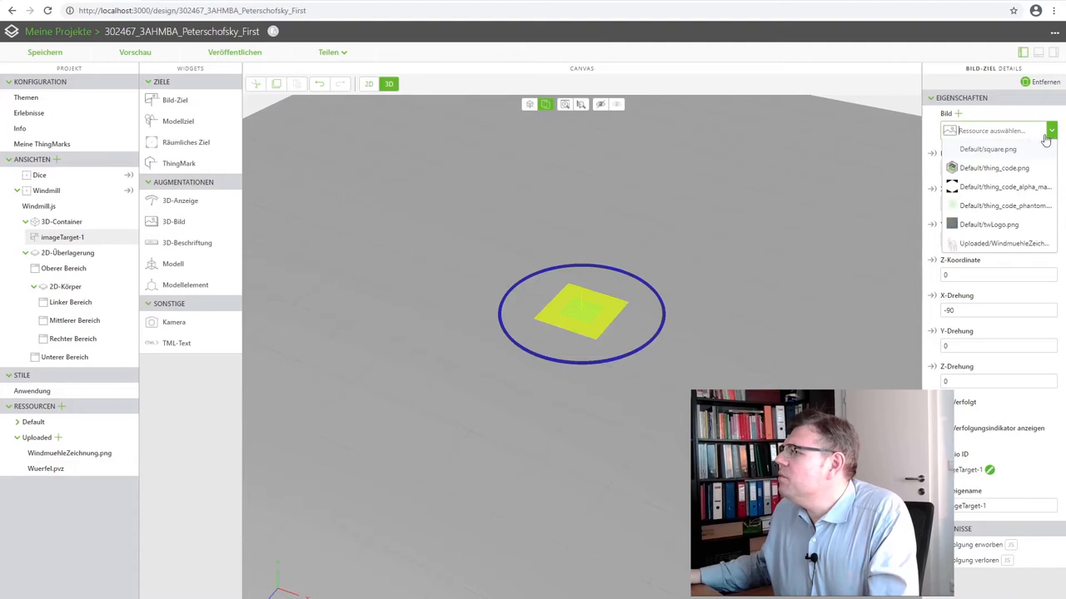
{"action": "left_click", "coordinate": [1004, 243]}
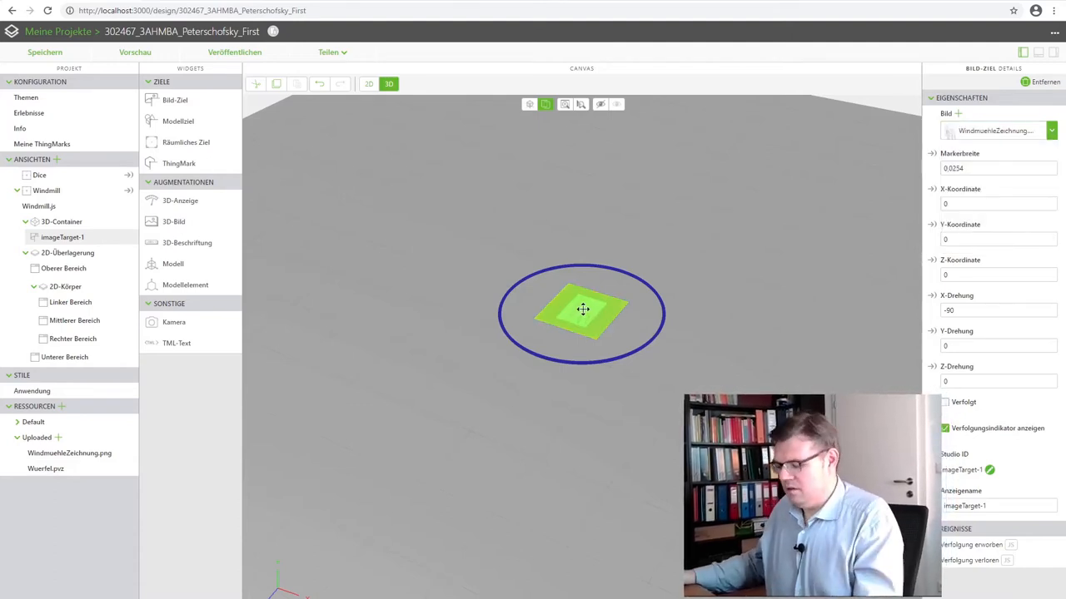
{"action": "left_click", "coordinate": [944, 402]}
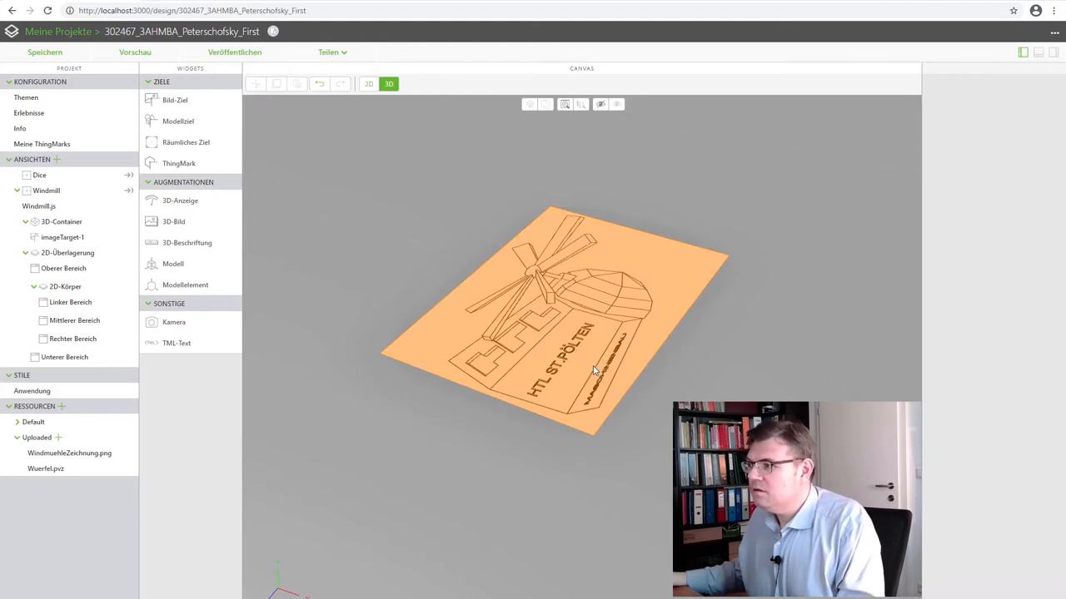
{"action": "left_click", "coordinate": [62, 238]}
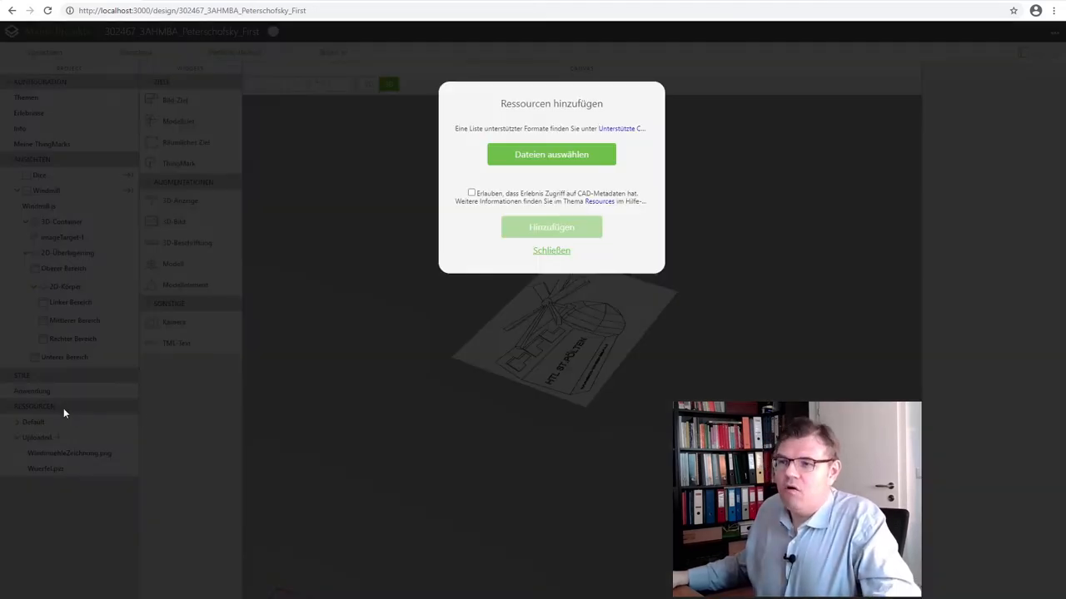
Upload the WindmuehleGebaede and WindmuehleDrehteil CAD files as resources
{"action": "left_click", "coordinate": [551, 154]}
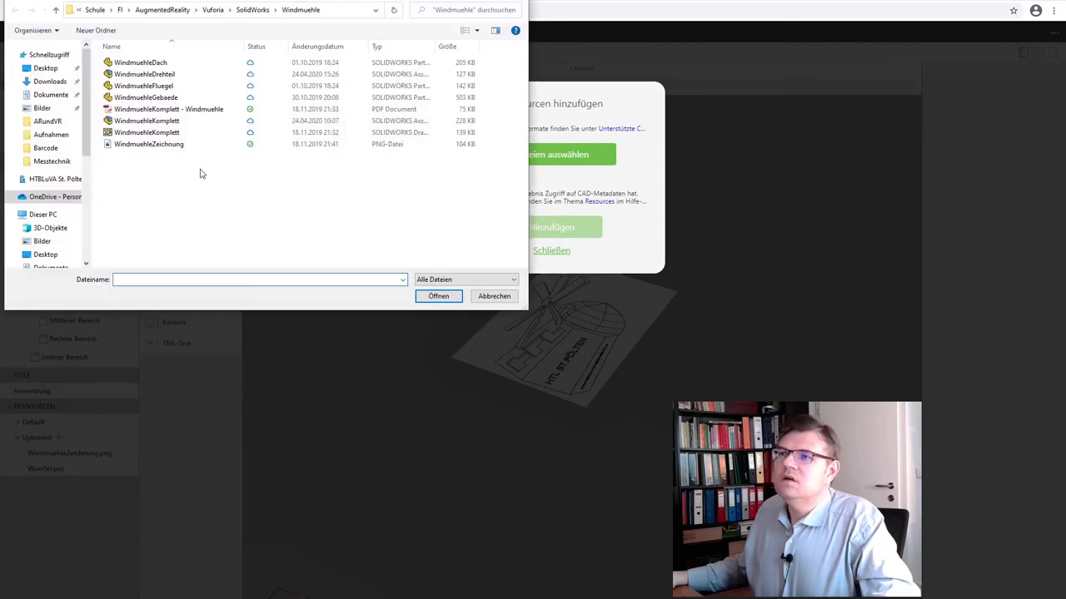
{"action": "left_click", "coordinate": [145, 97]}
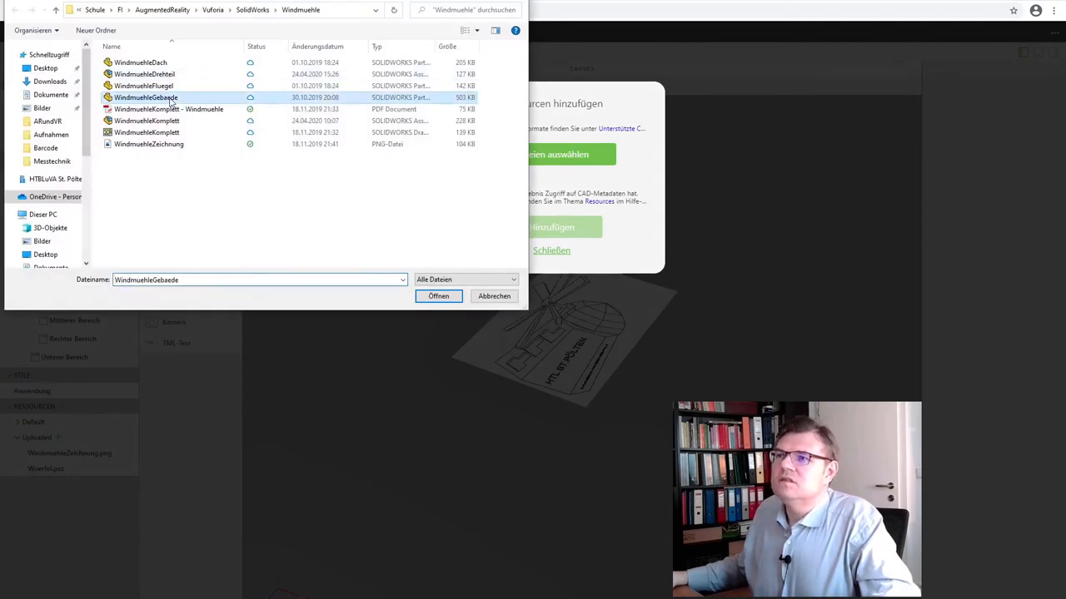
{"action": "left_click", "coordinate": [144, 74]}
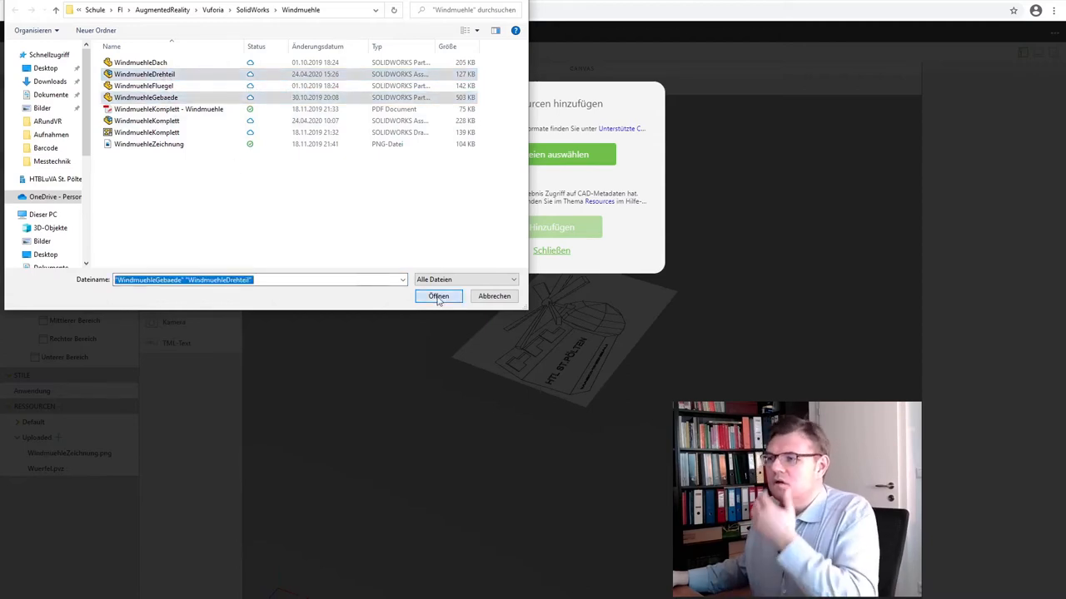
{"action": "left_click", "coordinate": [439, 296]}
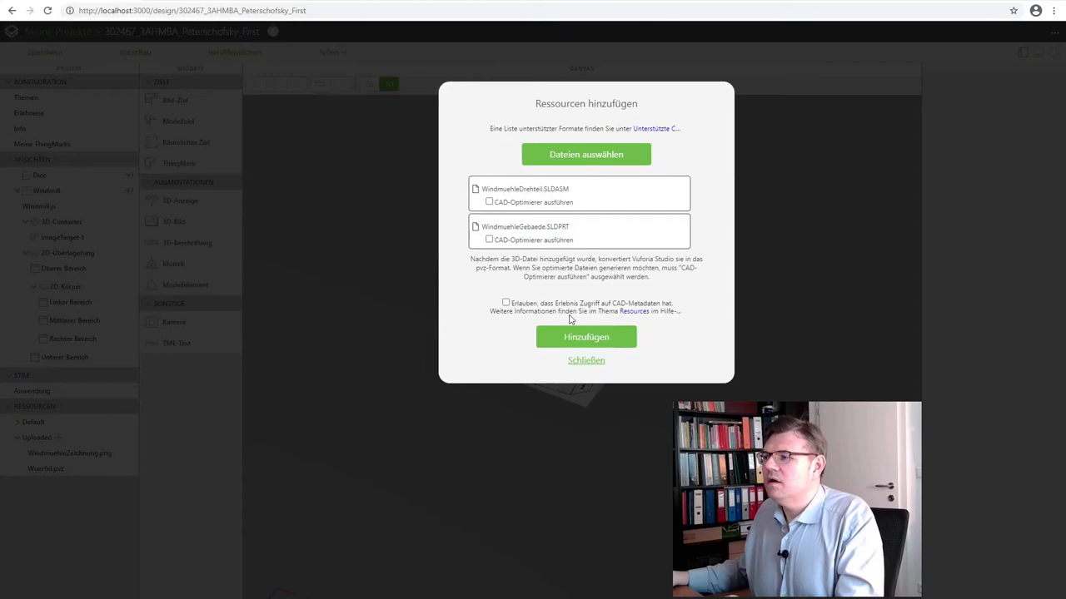
{"action": "left_click", "coordinate": [586, 336]}
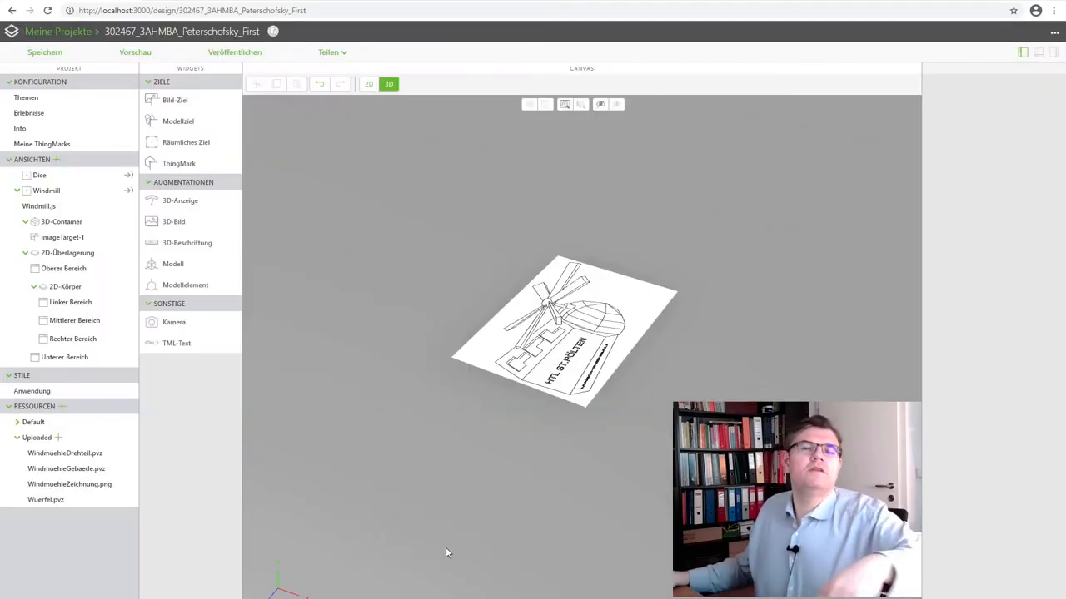
{"action": "mouse_move", "coordinate": [456, 548]}
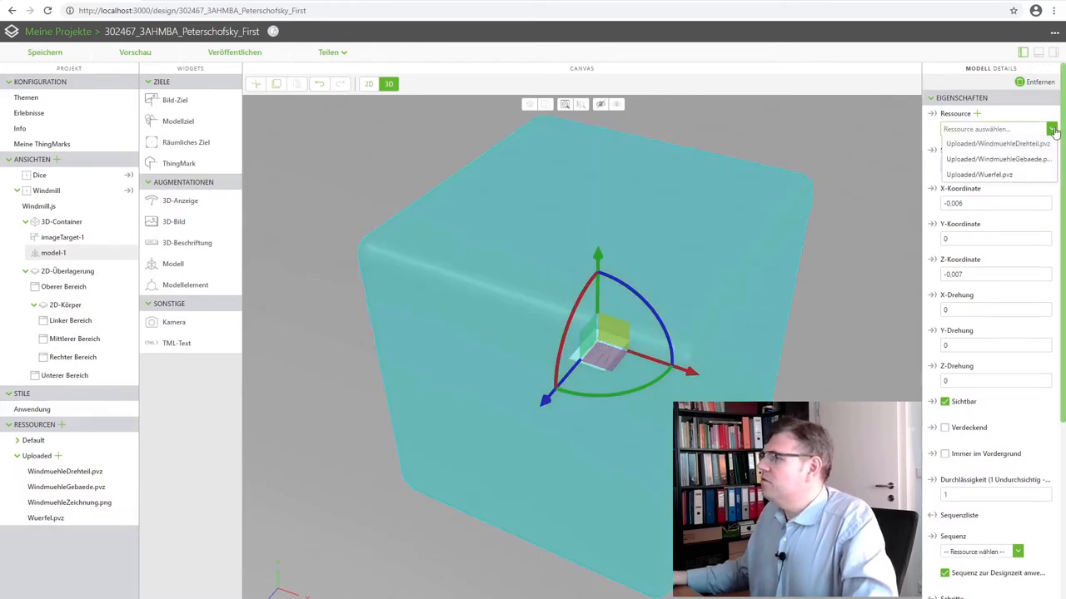
Set the model's resource to WindmuehleGebaede.pvz and select imageTarget-1's marker width
{"action": "left_click", "coordinate": [998, 159]}
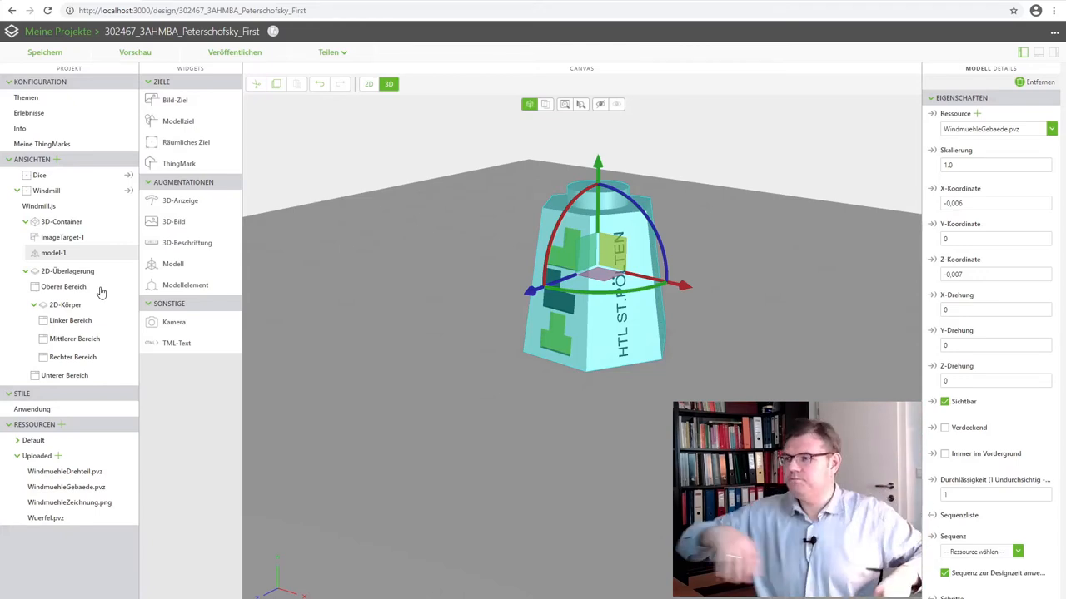
{"action": "mouse_move", "coordinate": [79, 245]}
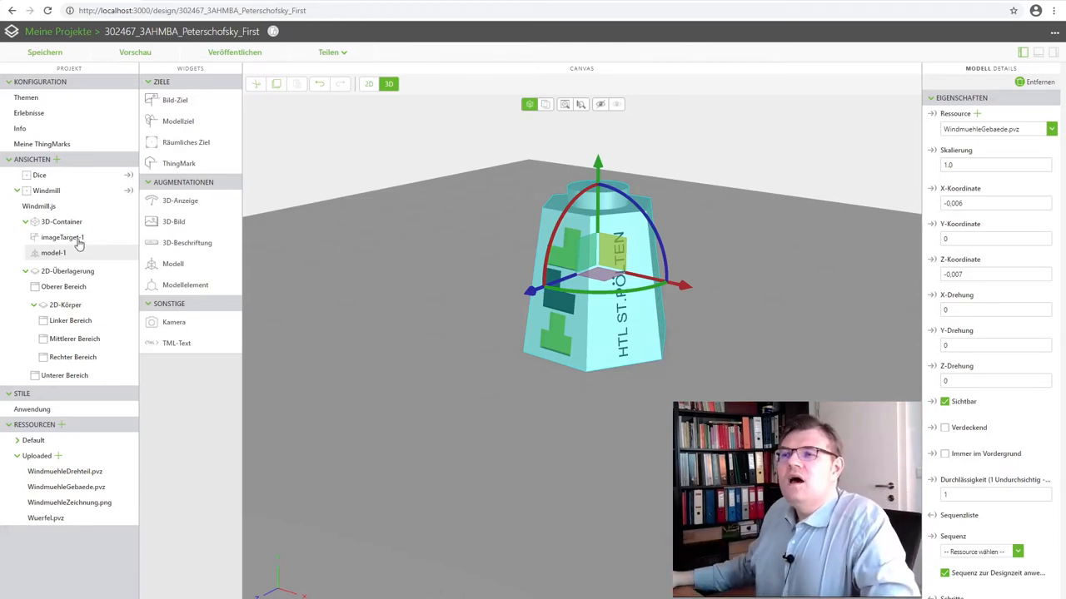
{"action": "left_click", "coordinate": [63, 238]}
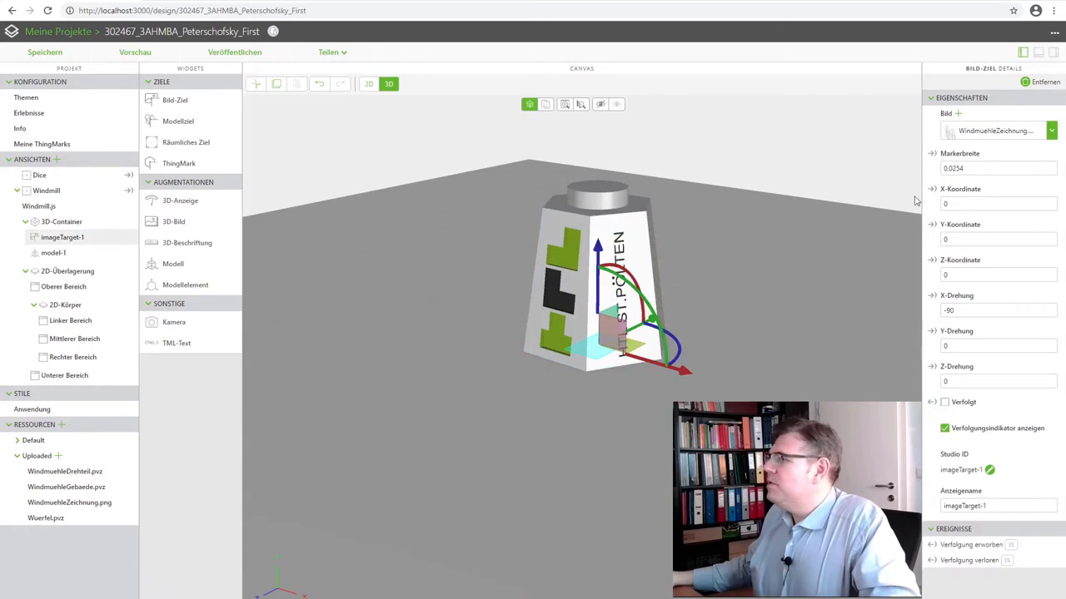
{"action": "left_click", "coordinate": [995, 169]}
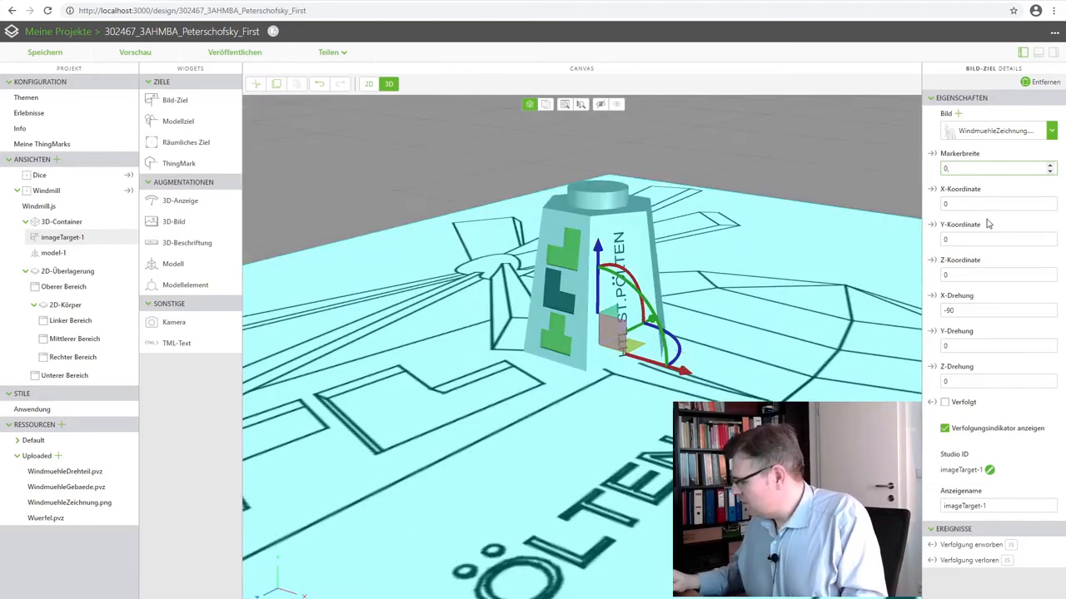
Set imageTarget-1's Markerbreite to 0,15
{"action": "type", "text": "0,15"}
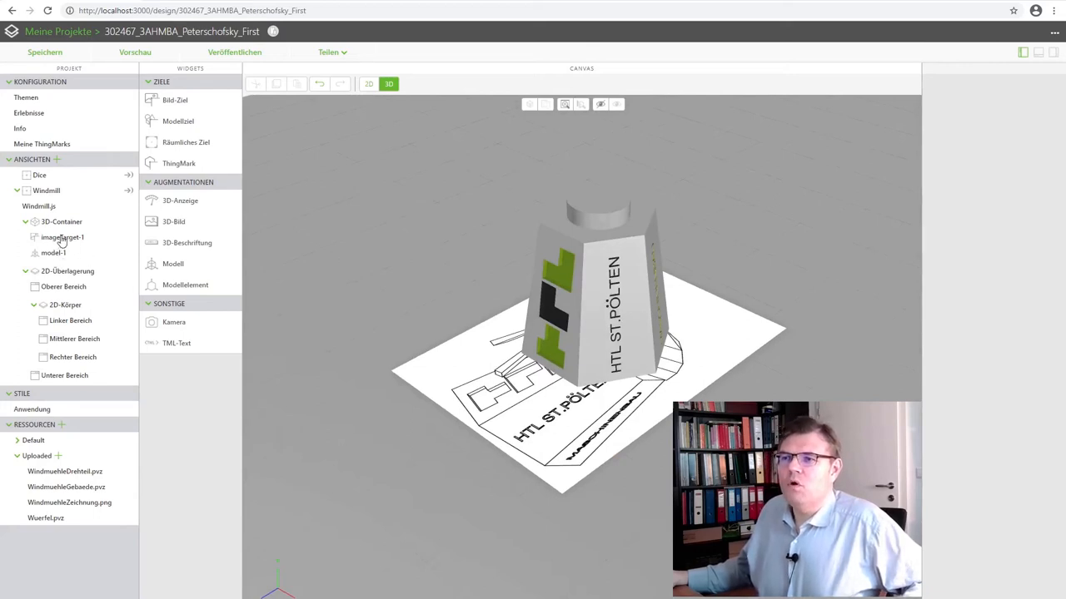
Rename the image target's Studio ID to tPicture
{"action": "left_click", "coordinate": [63, 237]}
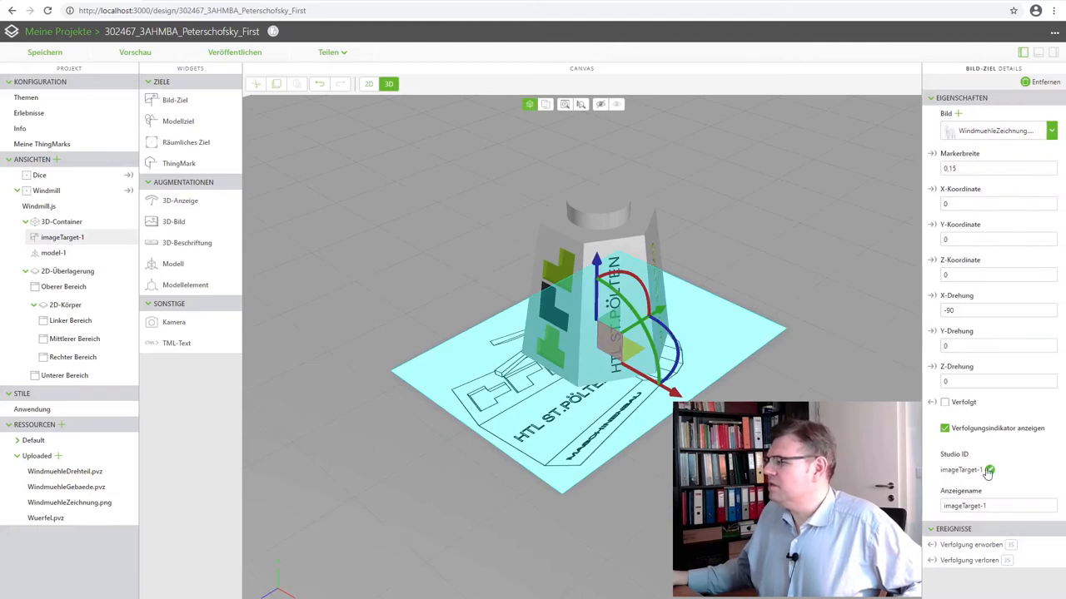
{"action": "left_click", "coordinate": [989, 469]}
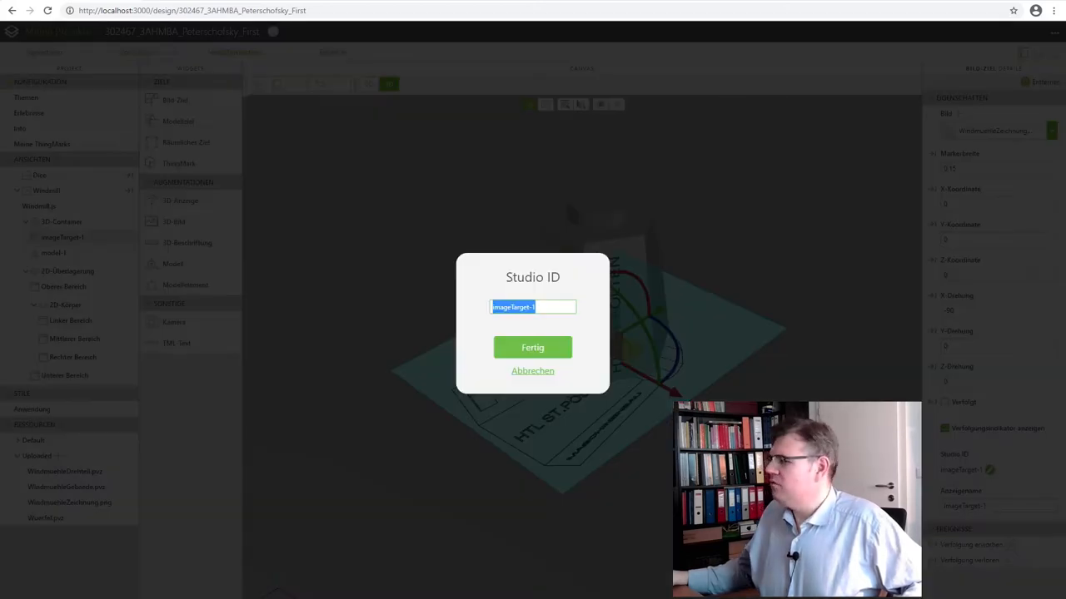
{"action": "type", "text": "i"}
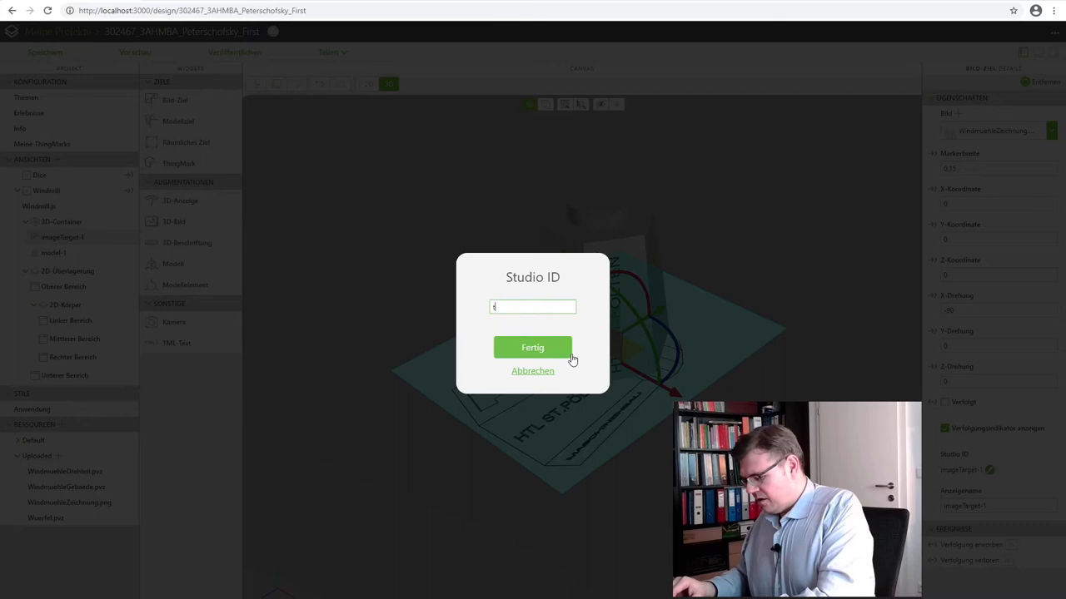
{"action": "type", "text": "Picture"}
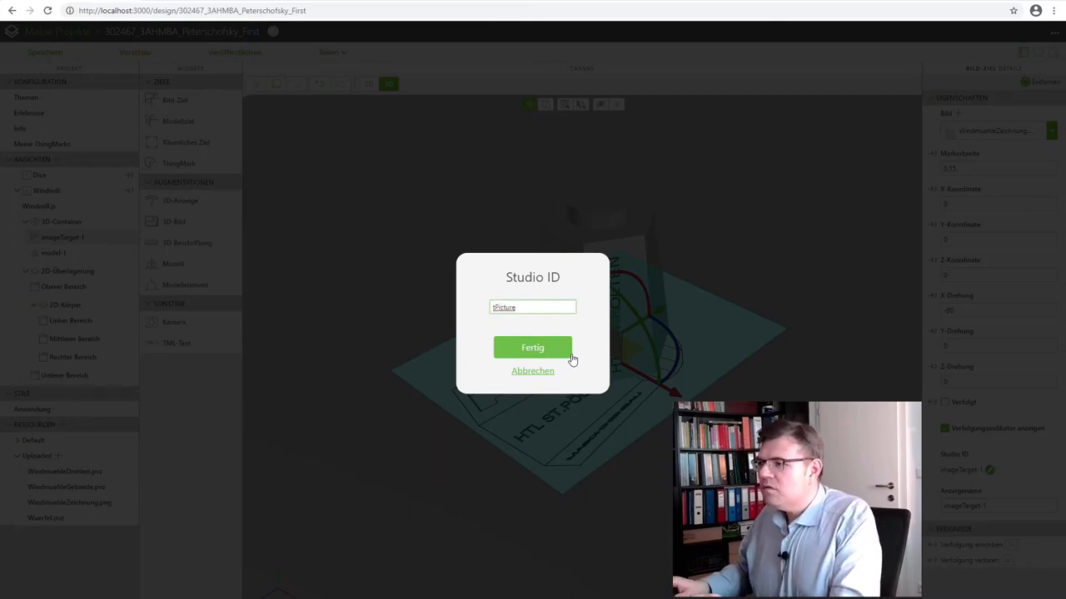
{"action": "left_click", "coordinate": [532, 347]}
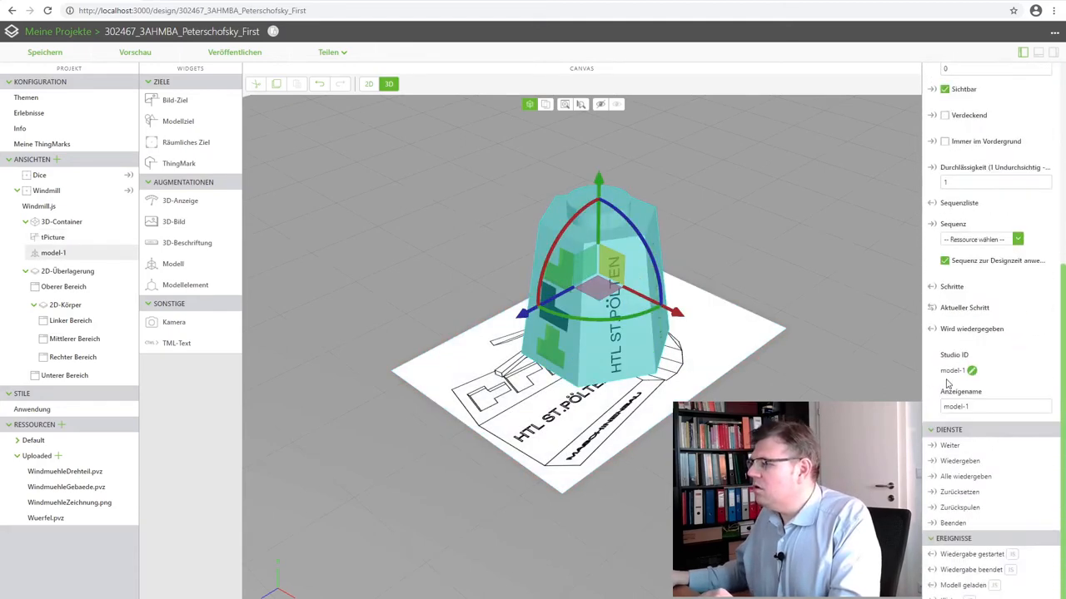
Rename the building model to mHouse and add a second model
{"action": "left_click", "coordinate": [971, 371]}
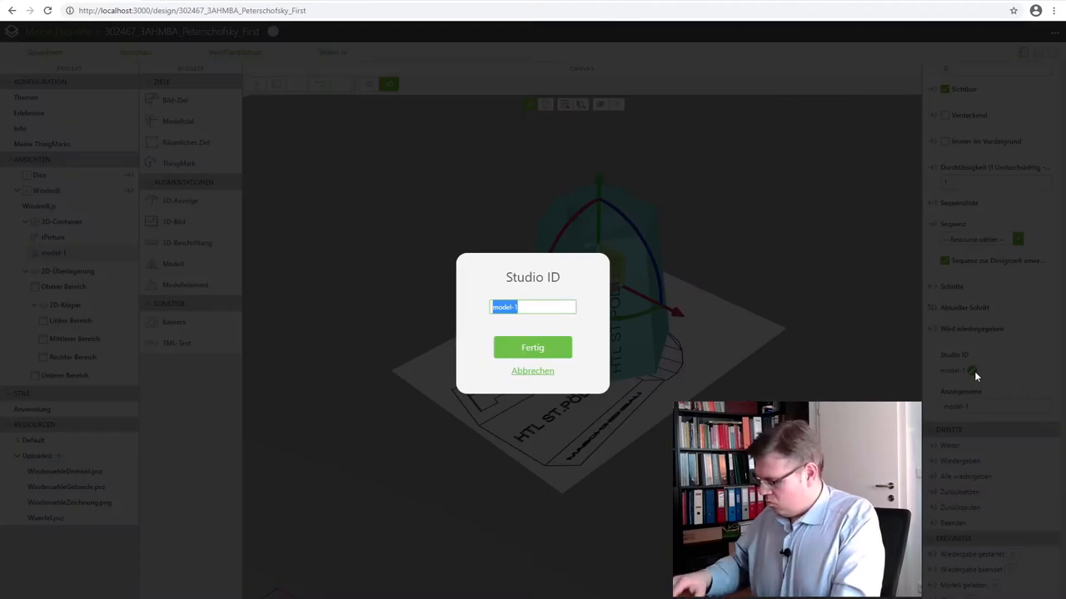
{"action": "type", "text": "m"}
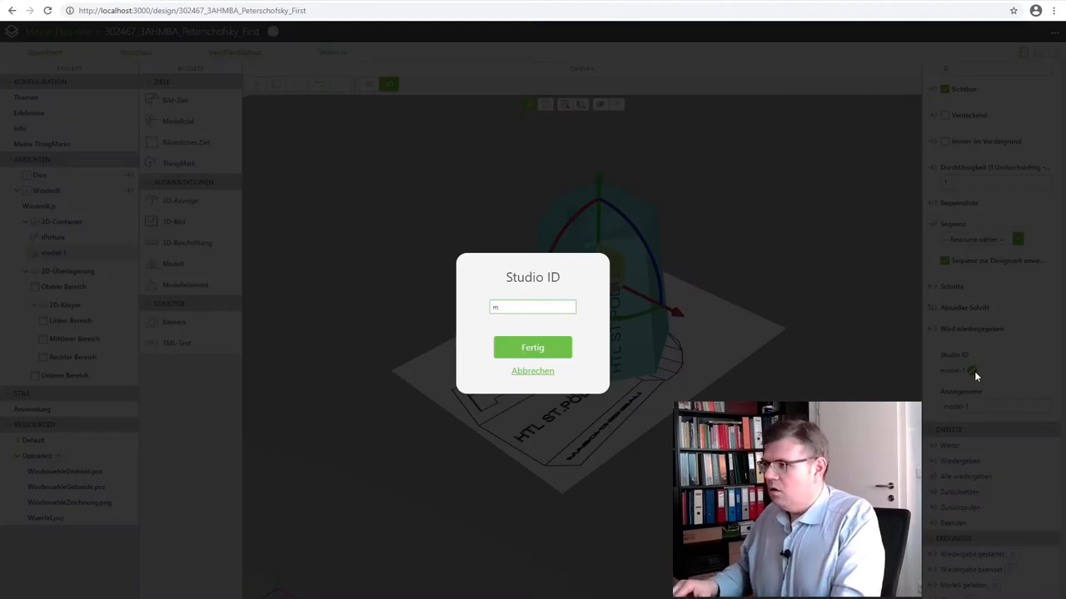
{"action": "type", "text": "House"}
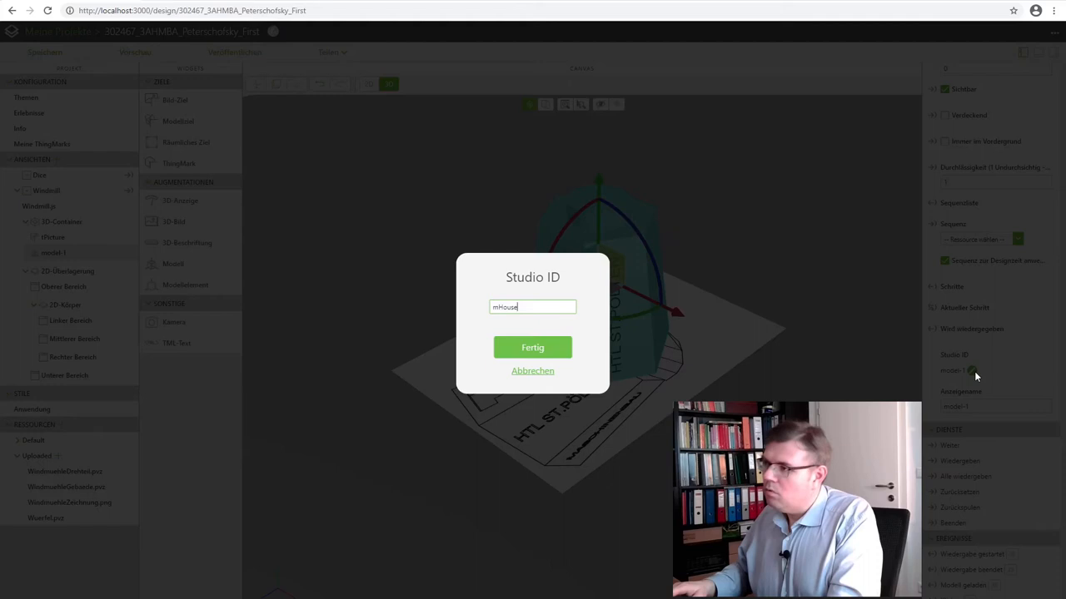
{"action": "left_click", "coordinate": [532, 348]}
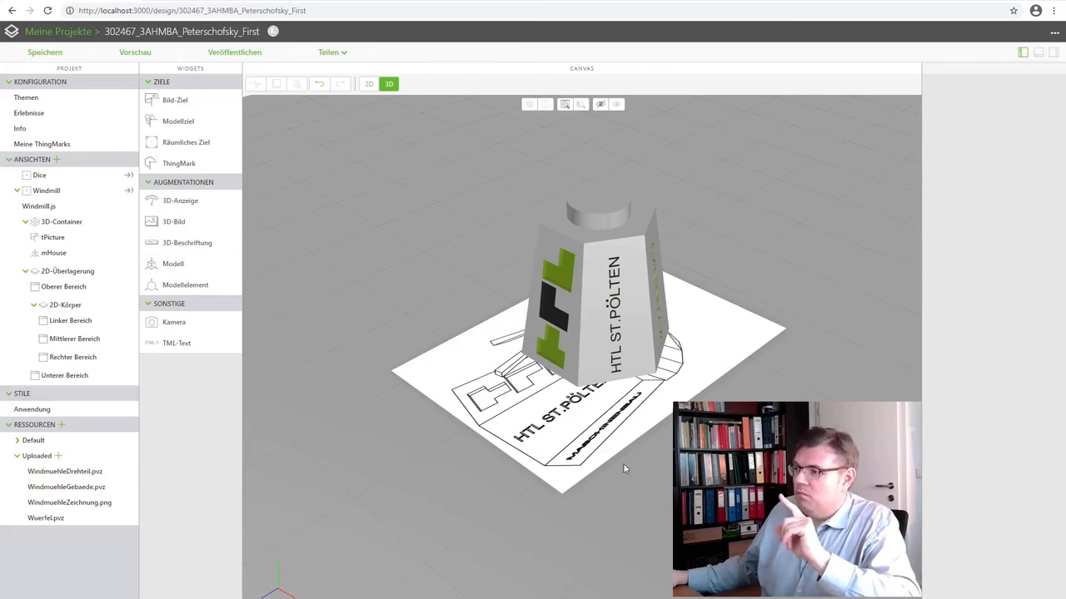
{"action": "left_click", "coordinate": [173, 263]}
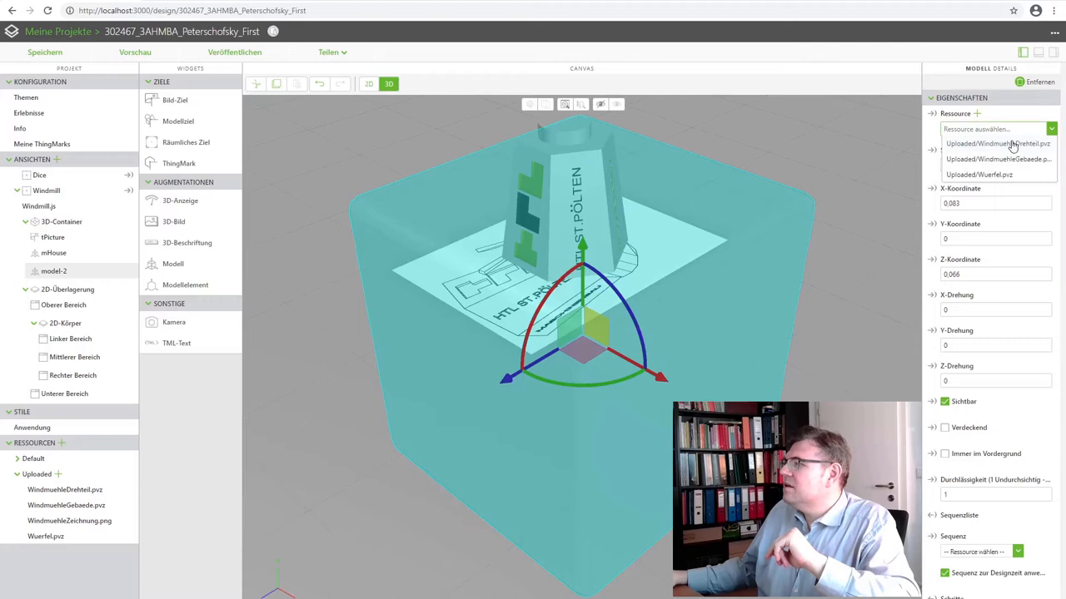
Load WindmuehleDrehteil.pvz into the new model and set its vertical position to 0.15
{"action": "left_click", "coordinate": [997, 143]}
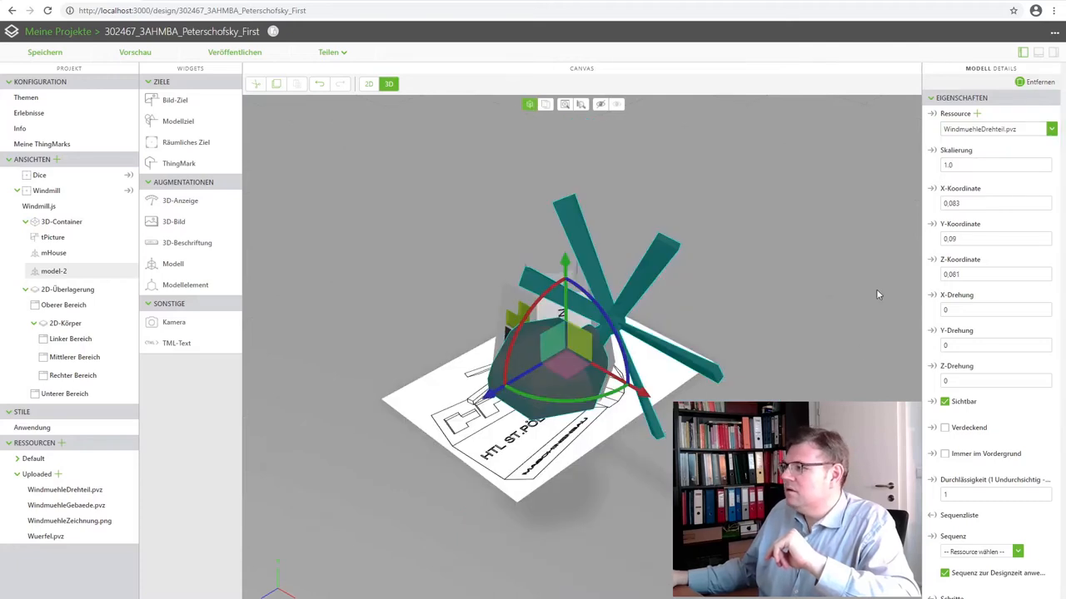
{"action": "left_click", "coordinate": [995, 239]}
{"action": "type", "text": "0"}
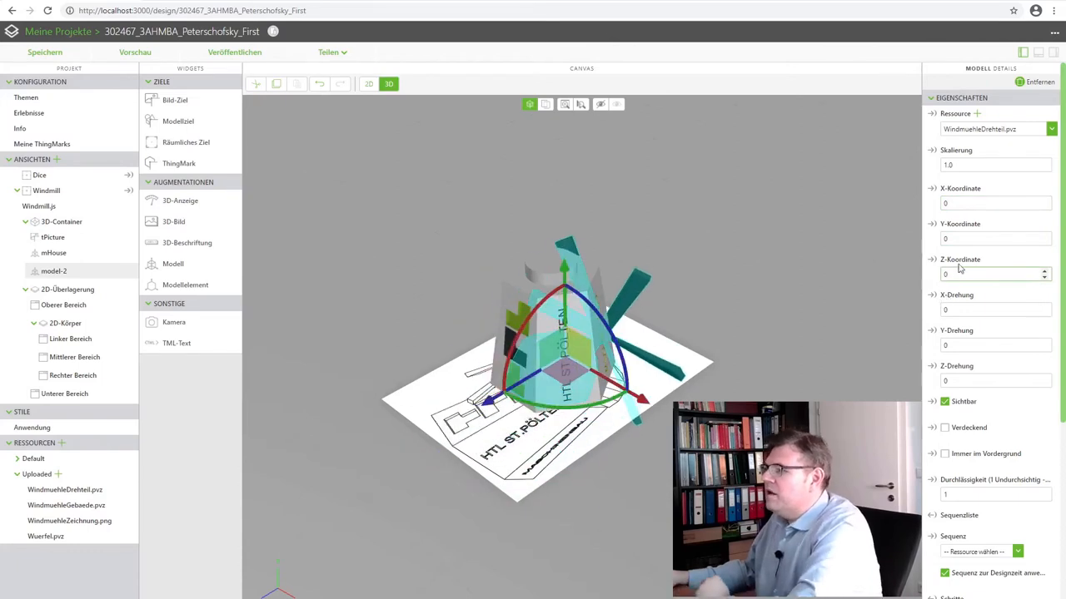
{"action": "left_click", "coordinate": [990, 203]}
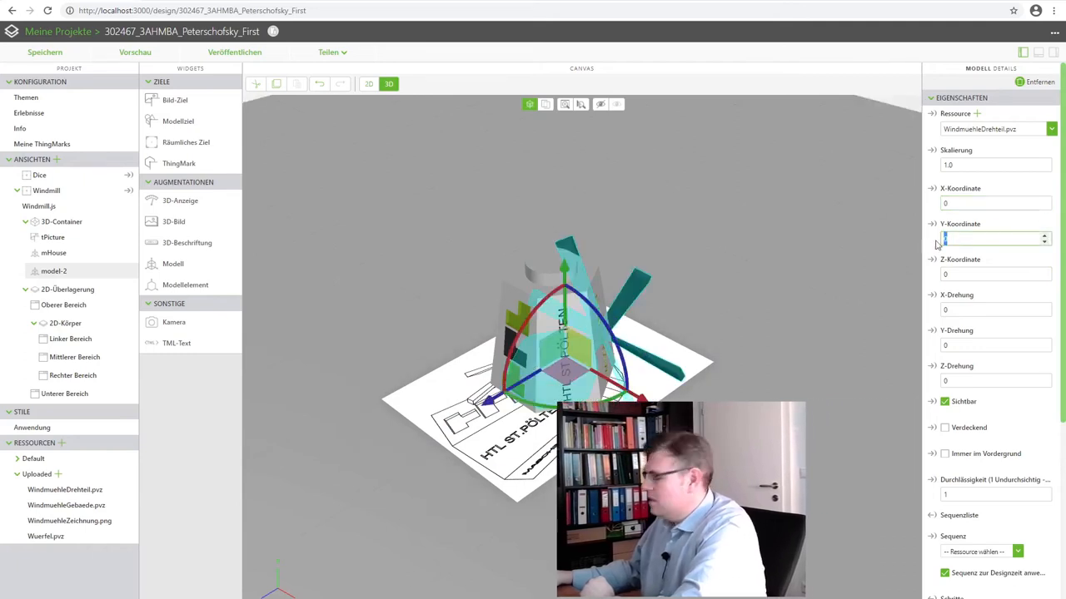
{"action": "type", "text": "0.15"}
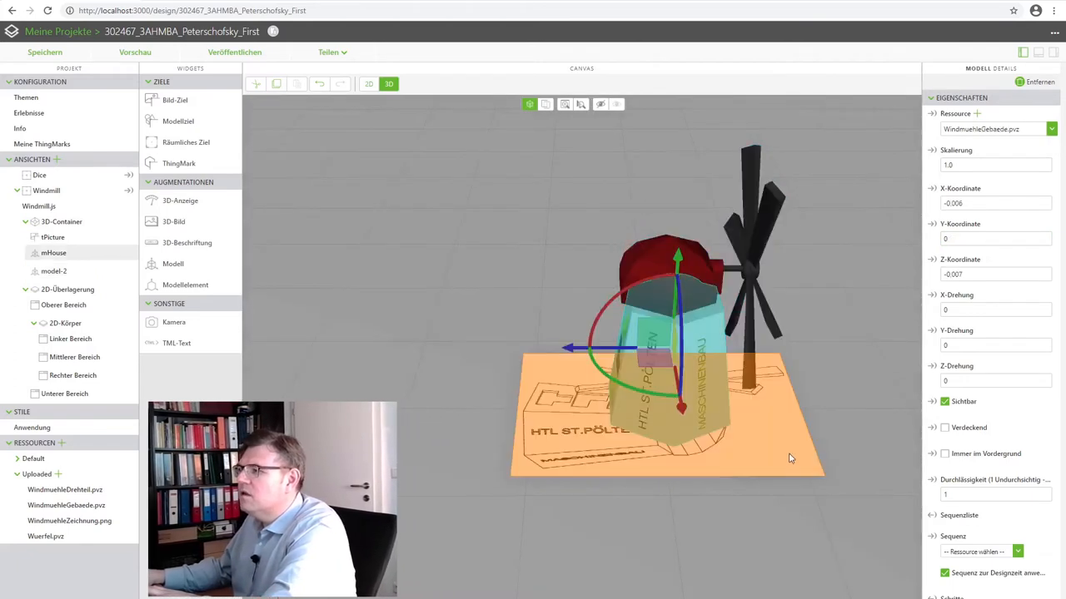
Zero mHouse's X and Z coordinates and raise the rotating part to Y 0.095
{"action": "left_click", "coordinate": [990, 203]}
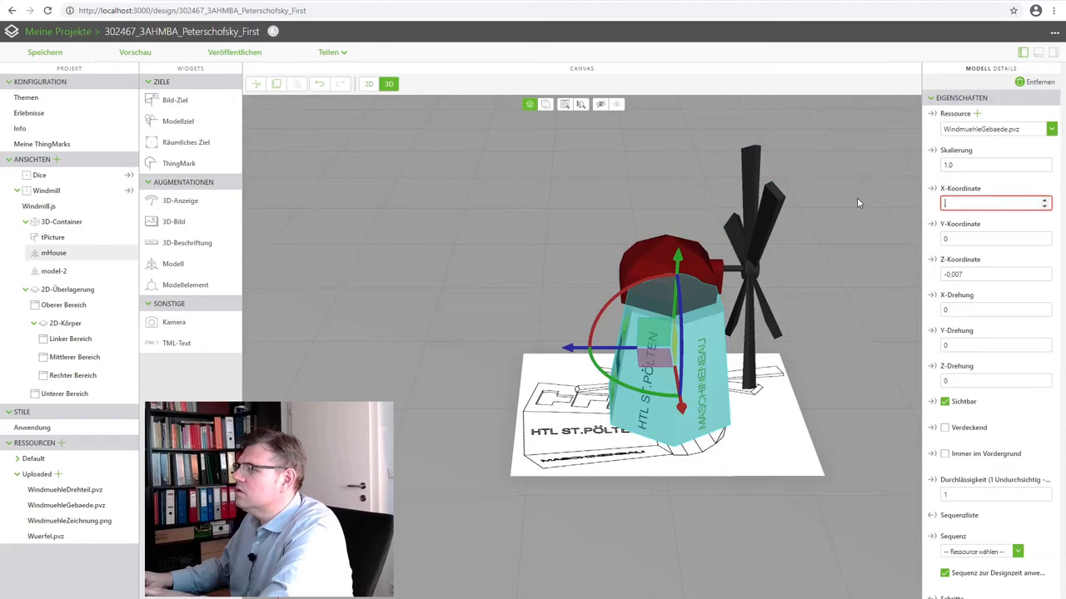
{"action": "type", "text": "0"}
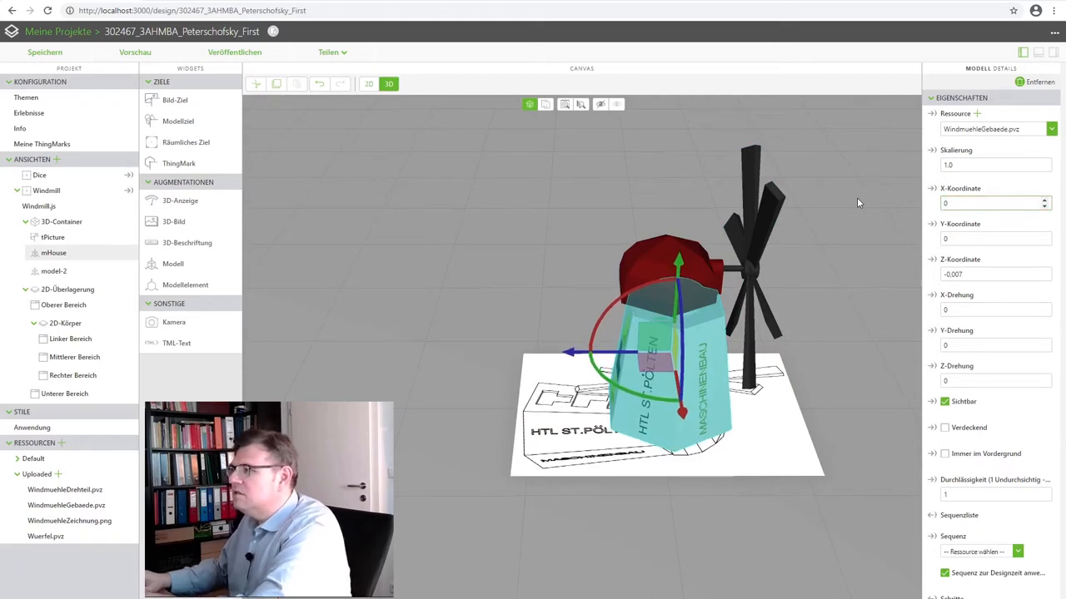
{"action": "left_click", "coordinate": [990, 274]}
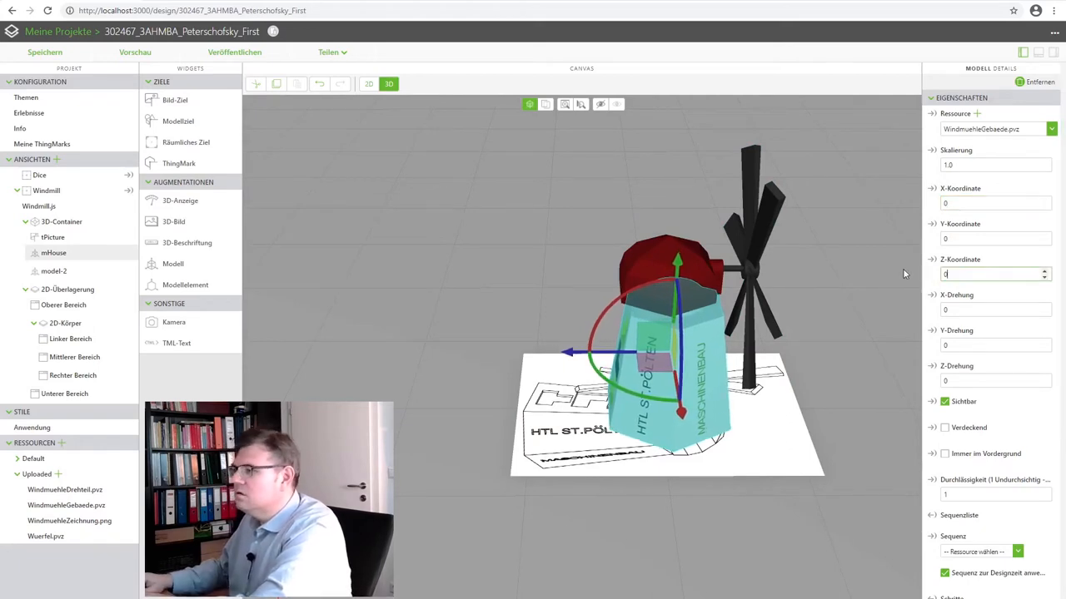
{"action": "left_click", "coordinate": [677, 528]}
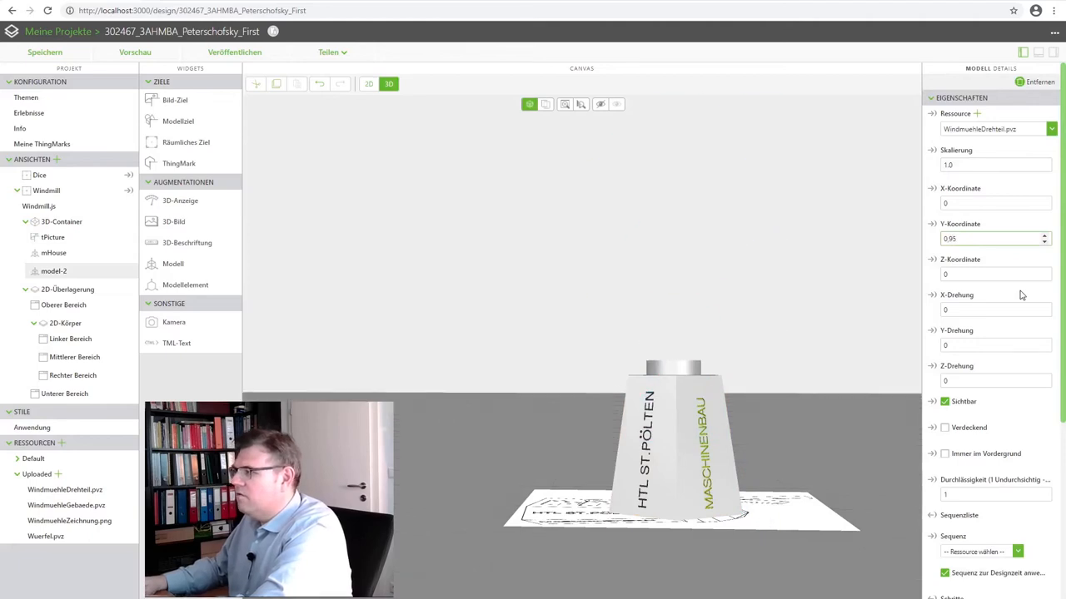
{"action": "type", "text": "0.095"}
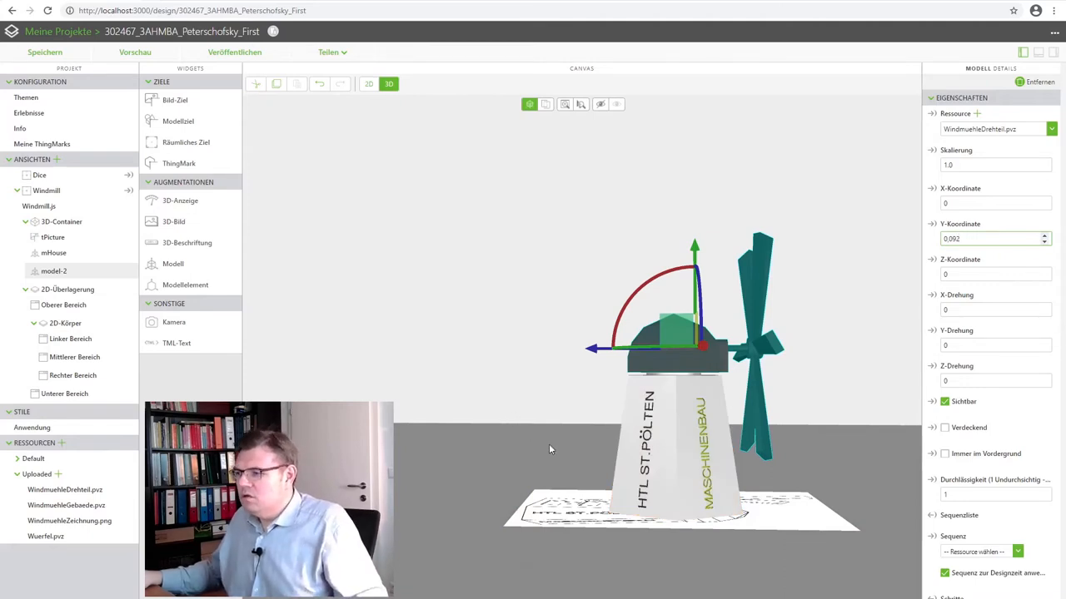
Turn the rotating part about its vertical axis, entering 90, then 175, then 180 degrees
{"action": "left_click_drag", "start_coordinate": [550, 450], "coordinate": [419, 534]}
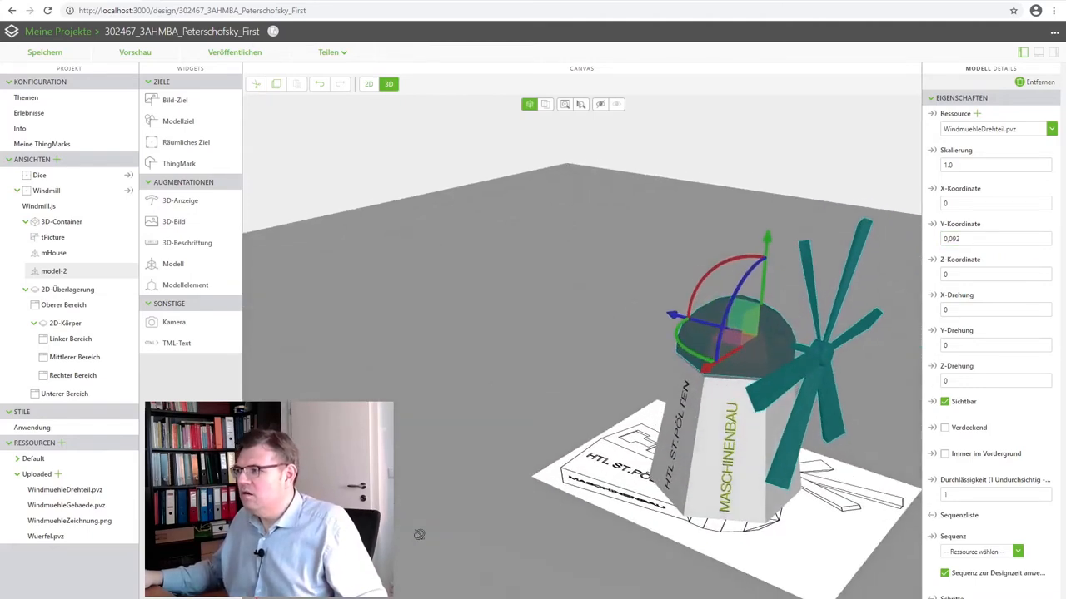
{"action": "left_click", "coordinate": [990, 344]}
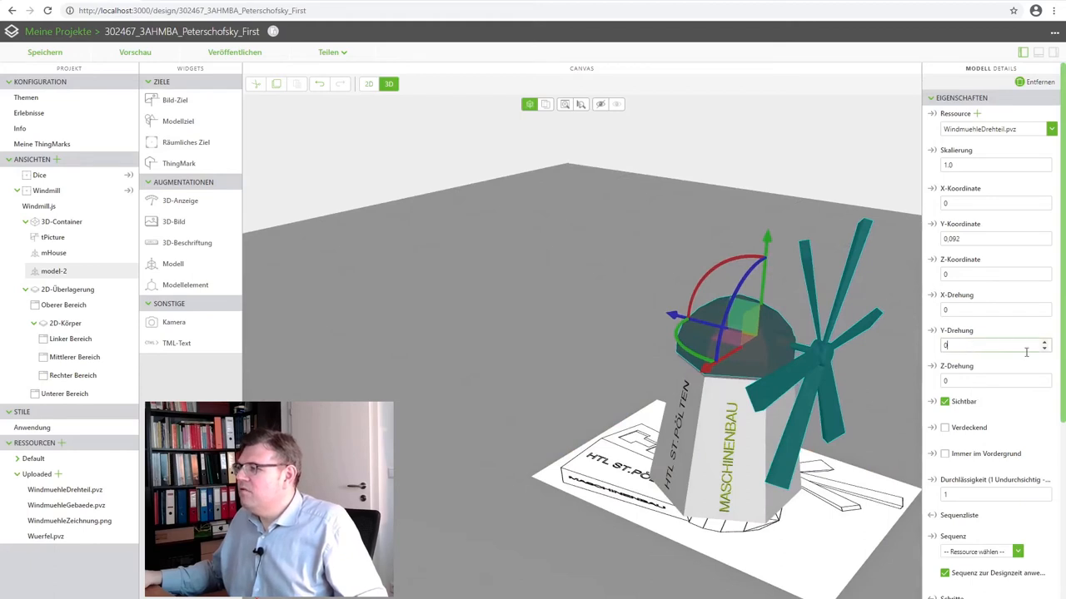
{"action": "left_click", "coordinate": [1044, 342]}
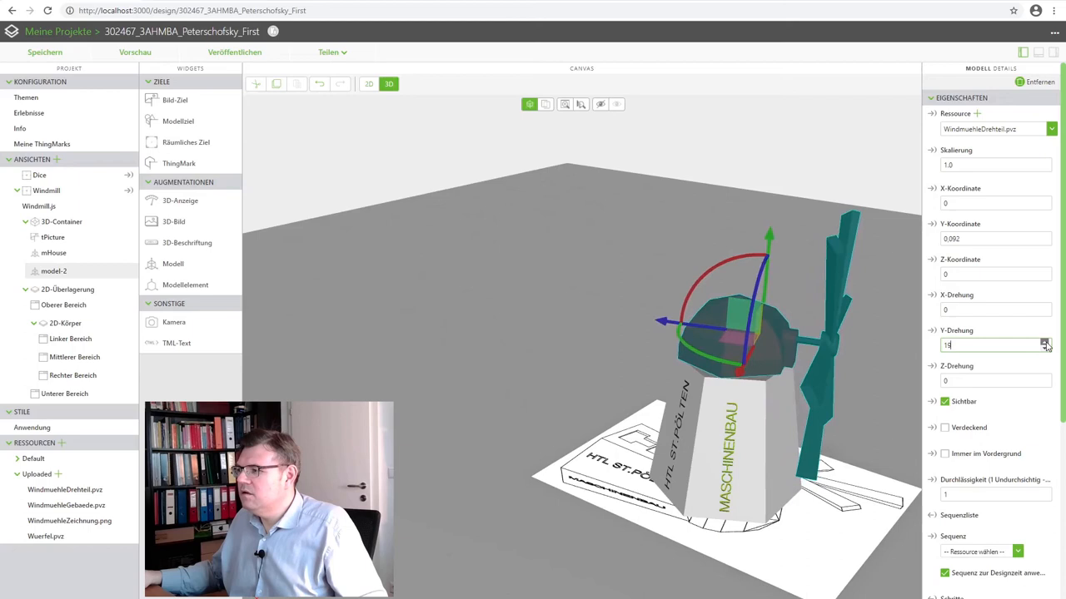
{"action": "left_click", "coordinate": [1046, 342]}
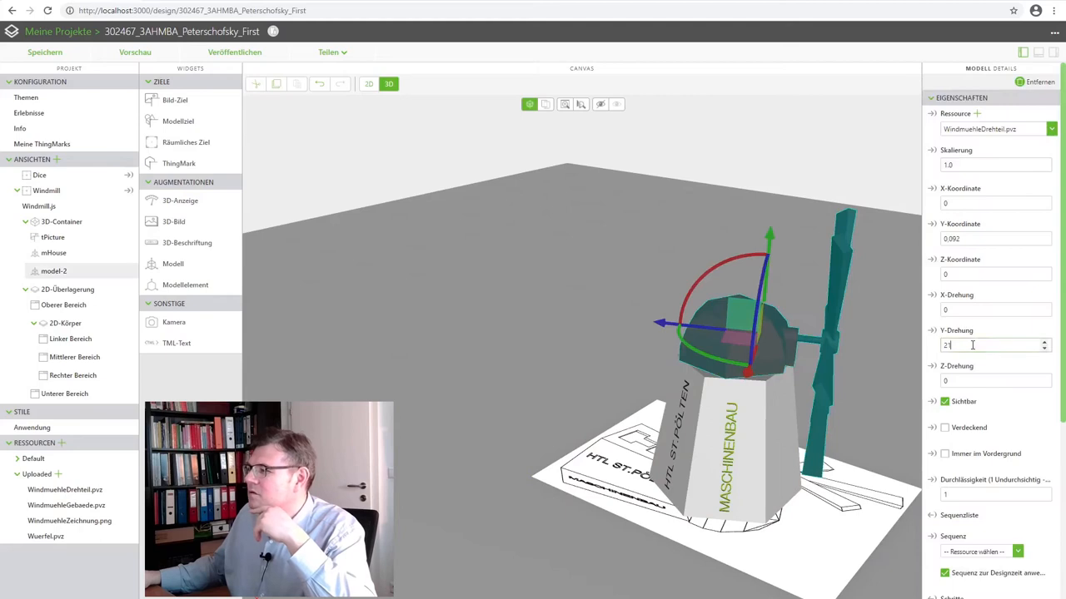
{"action": "type", "text": "90"}
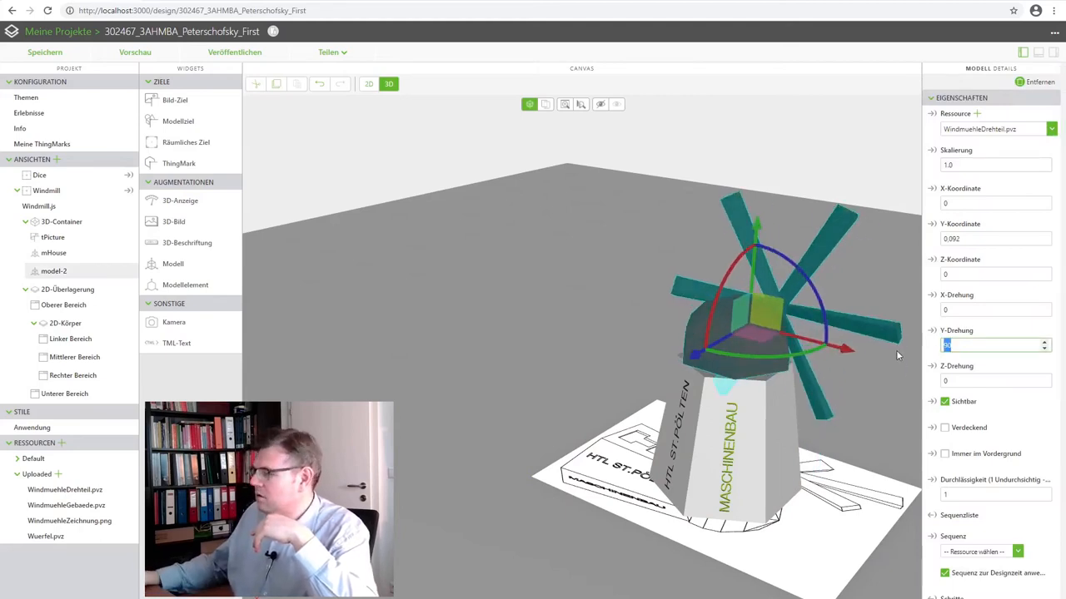
{"action": "type", "text": "175"}
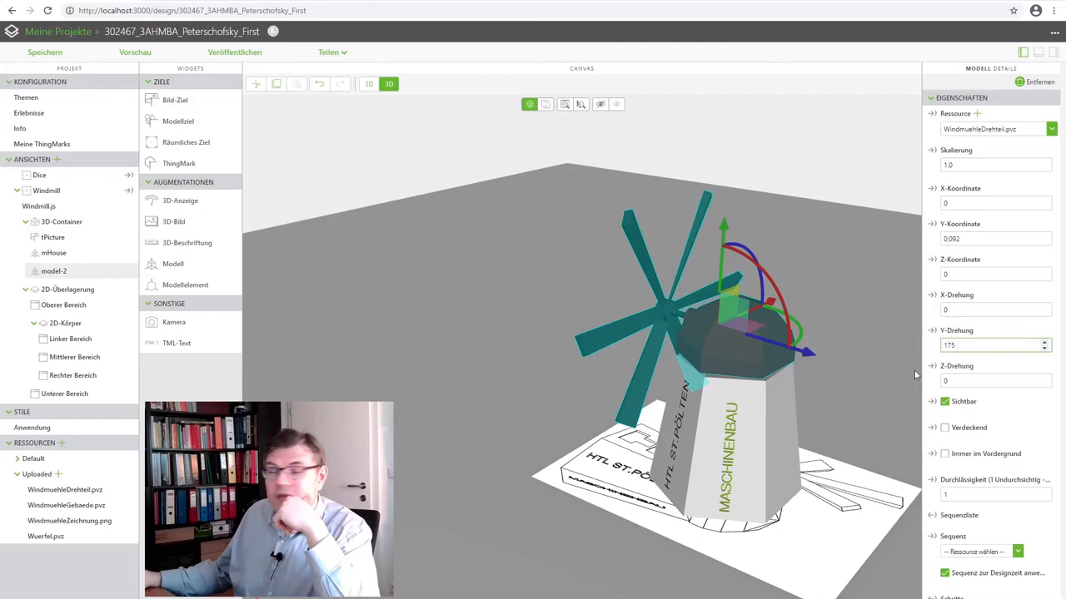
{"action": "mouse_move", "coordinate": [524, 538]}
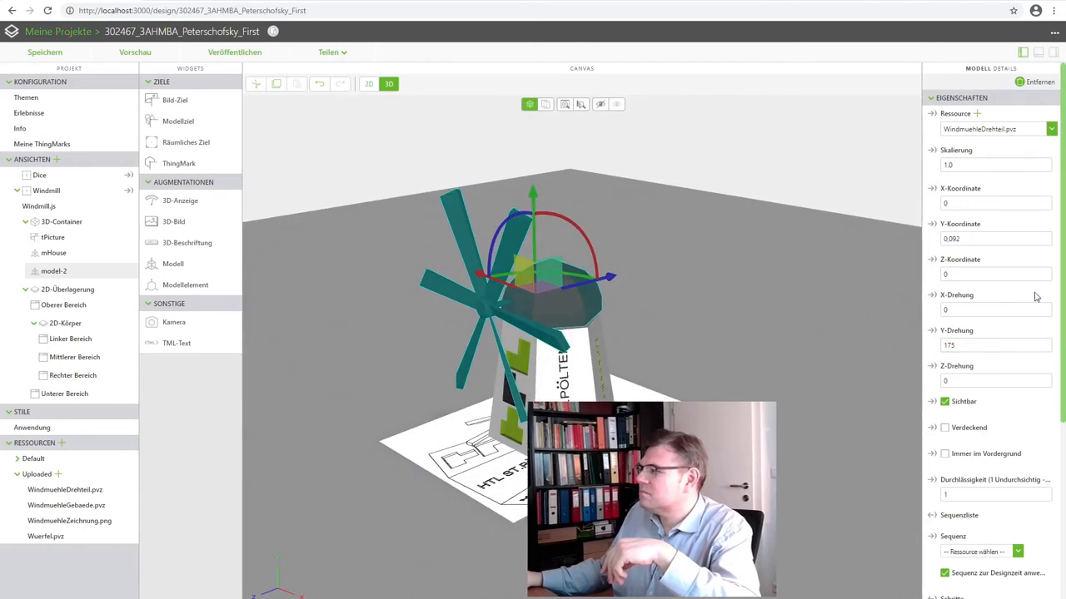
{"action": "type", "text": "180"}
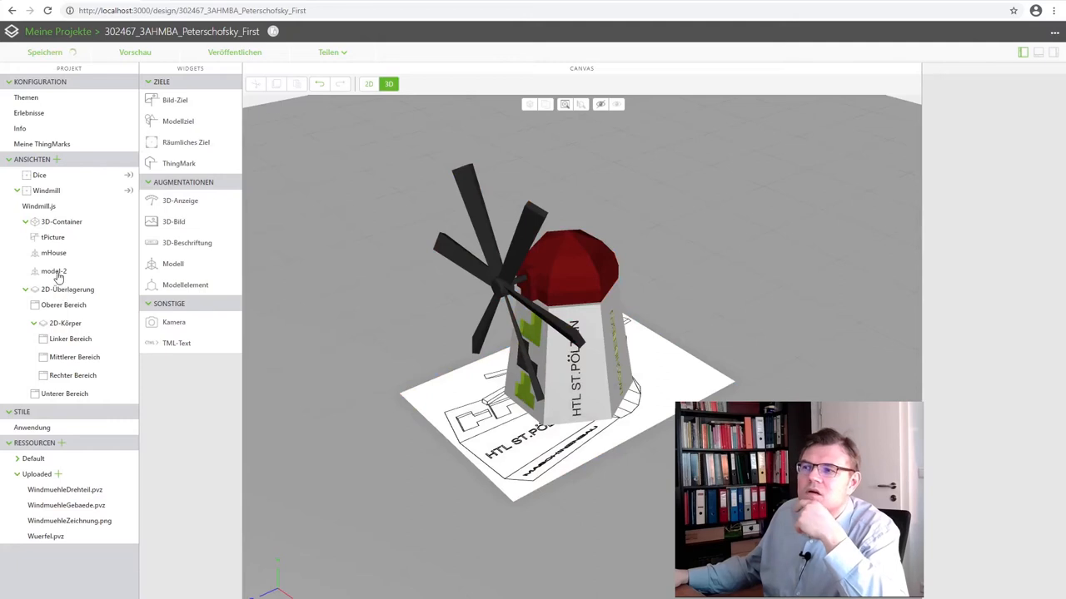
Change the blades model's Studio ID from model-2 to mMoving, then save the project
{"action": "left_click", "coordinate": [53, 271]}
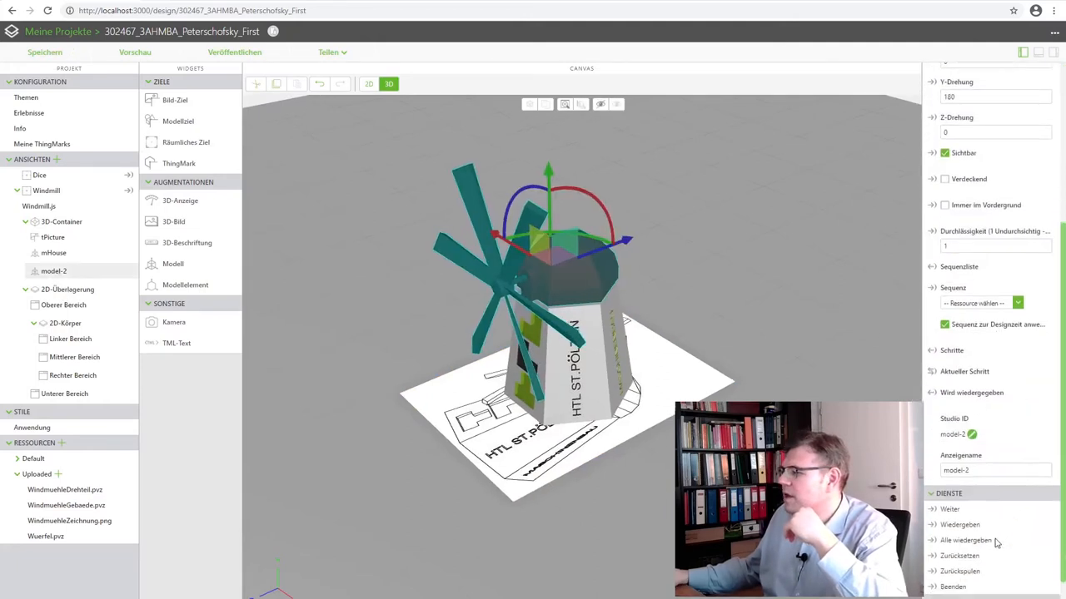
{"action": "left_click", "coordinate": [955, 434]}
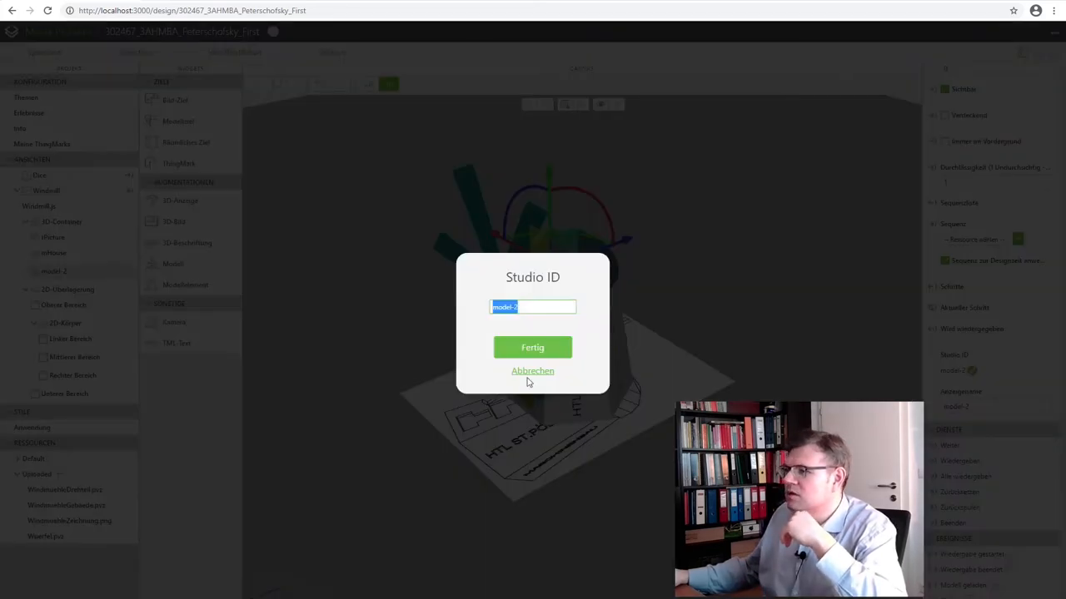
{"action": "type", "text": "mMo"}
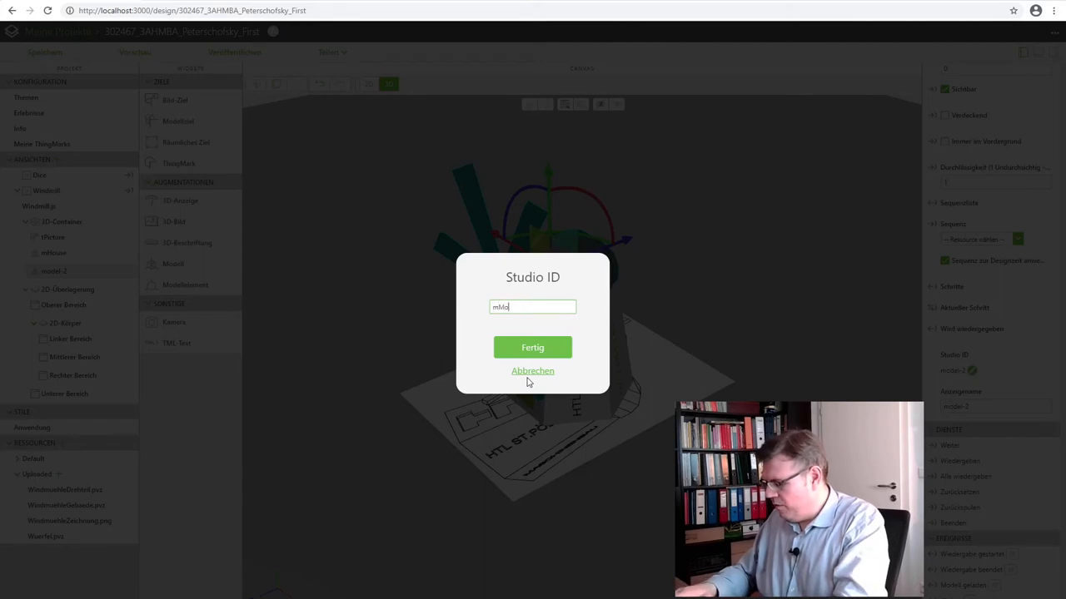
{"action": "left_click", "coordinate": [532, 347]}
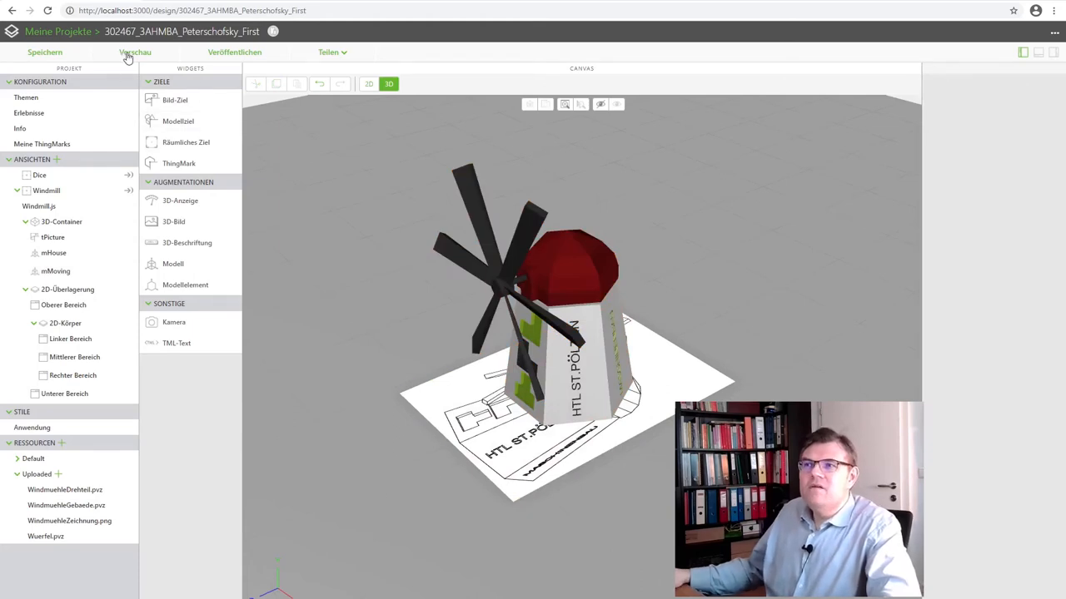
{"action": "mouse_move", "coordinate": [135, 54]}
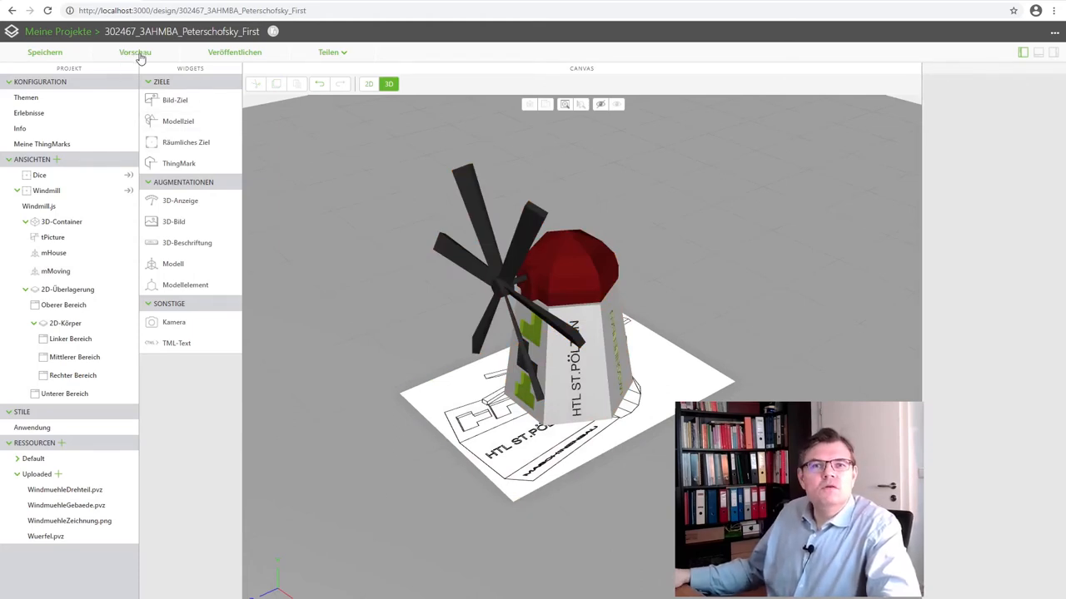
{"action": "left_click", "coordinate": [44, 52]}
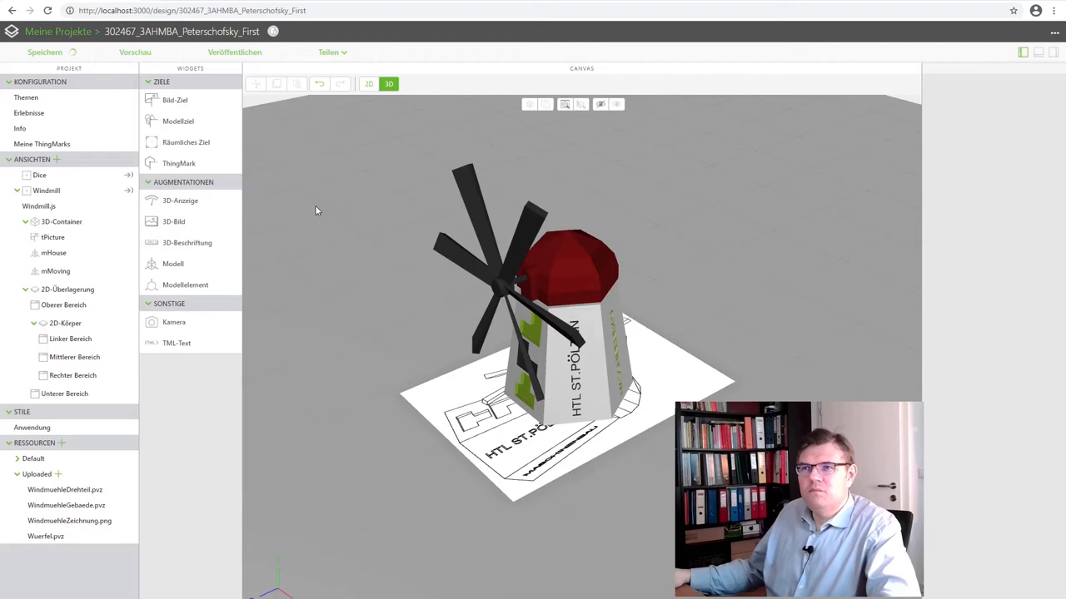
{"action": "left_click", "coordinate": [134, 52]}
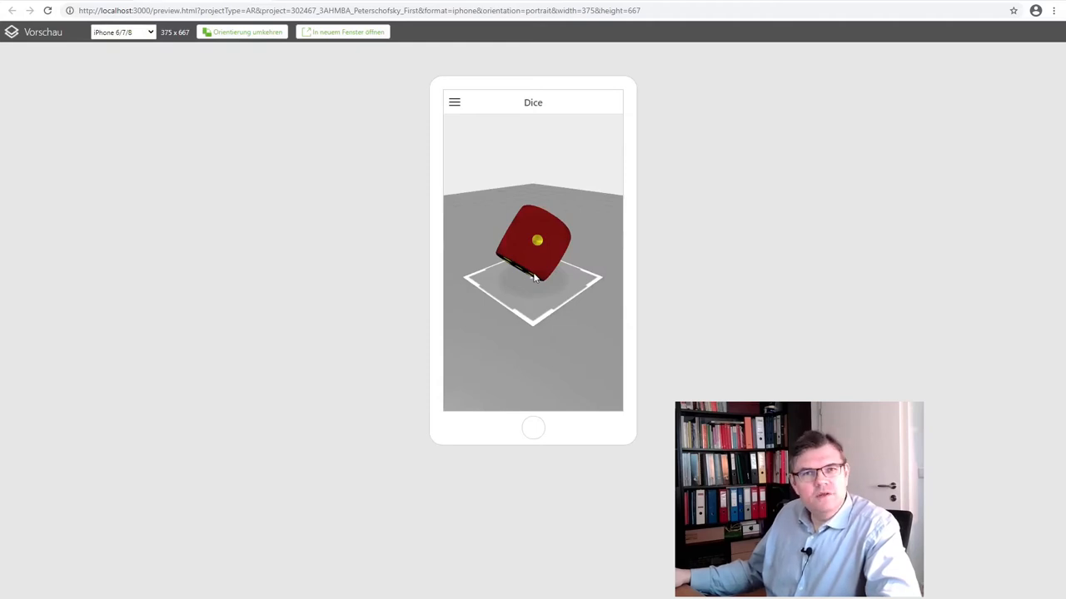
{"action": "mouse_move", "coordinate": [458, 115]}
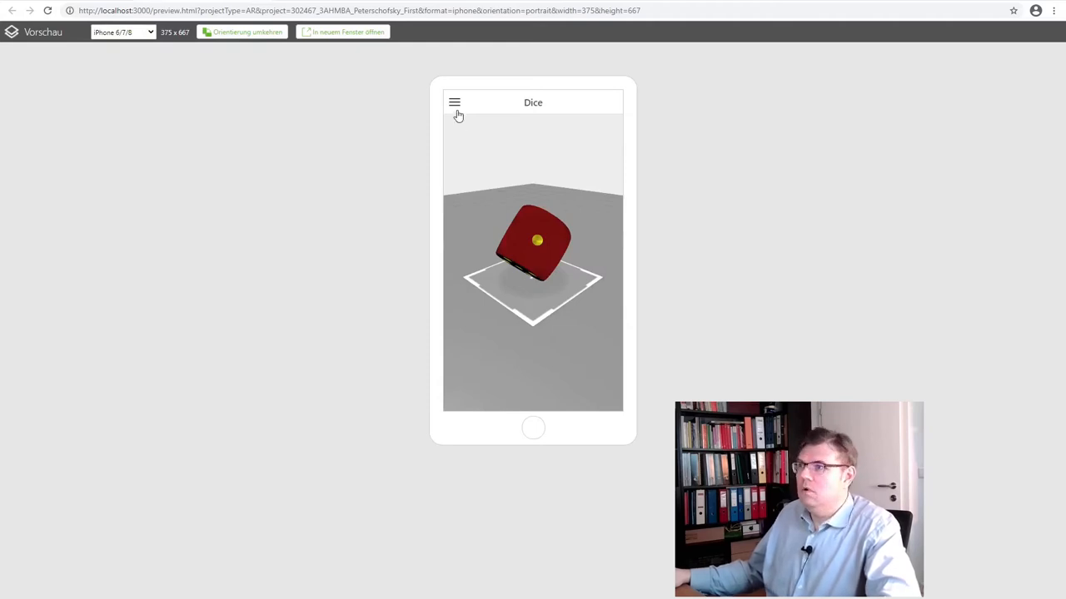
{"action": "left_click", "coordinate": [455, 103]}
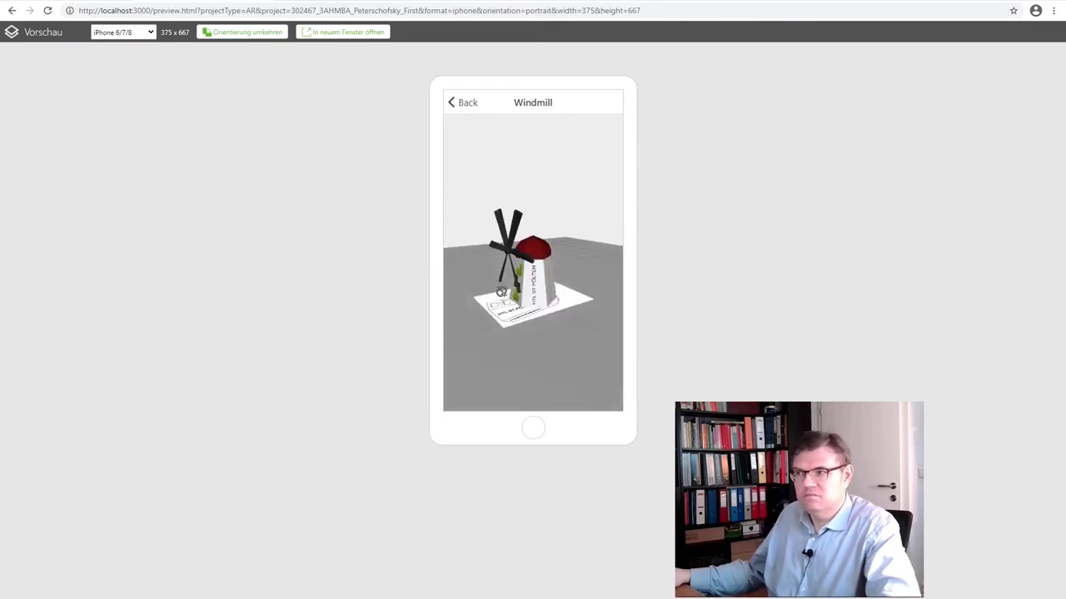
{"action": "left_click", "coordinate": [462, 103]}
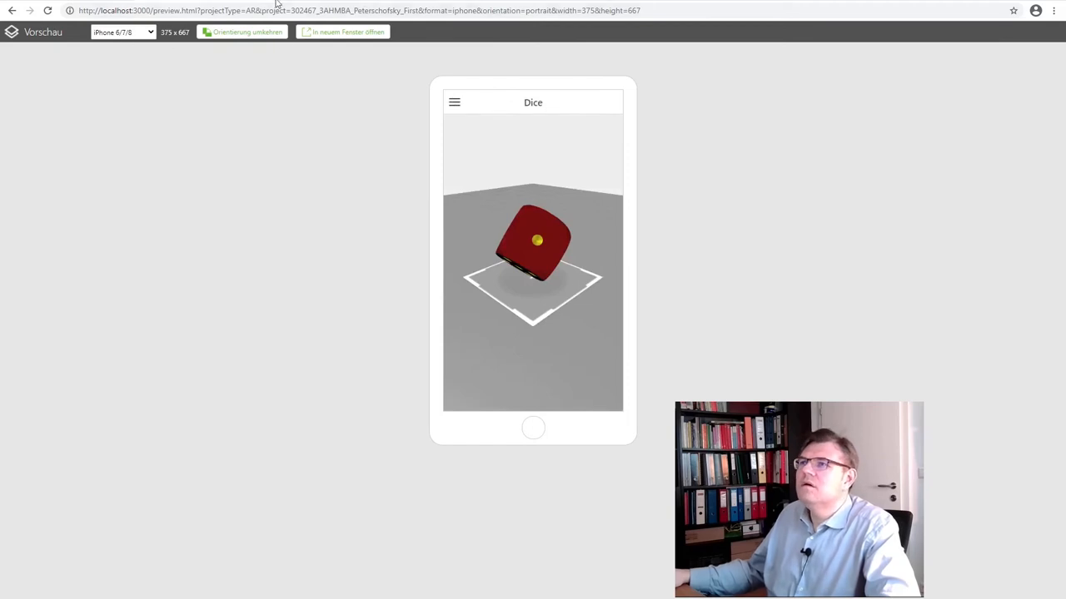
{"action": "left_click", "coordinate": [12, 10]}
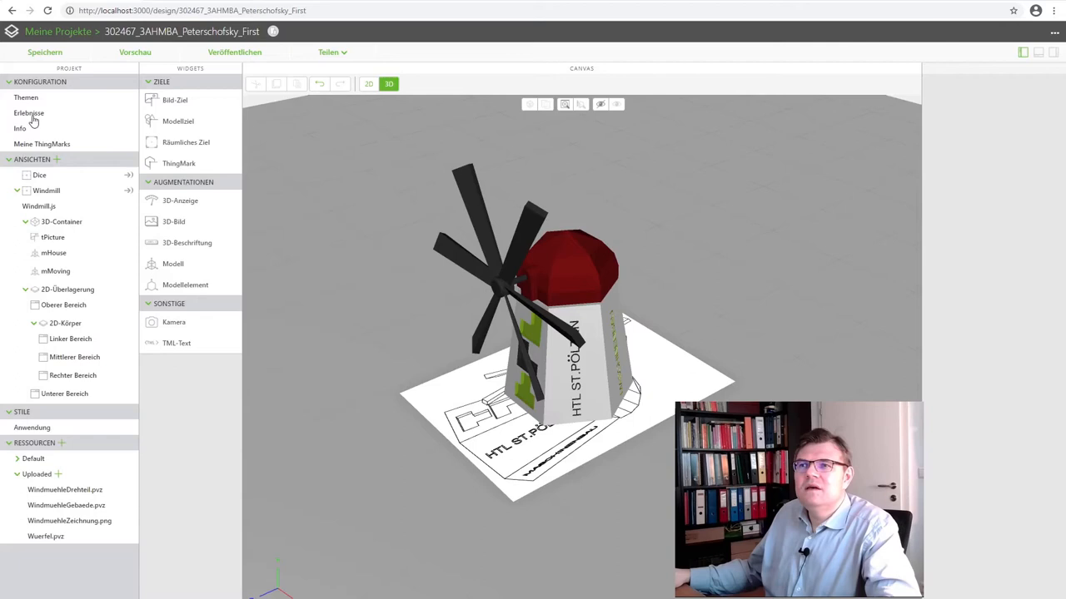
In the Erlebnisse settings, set Ursprüngliche Ansicht to Windmill instead of Dice
{"action": "left_click", "coordinate": [29, 112]}
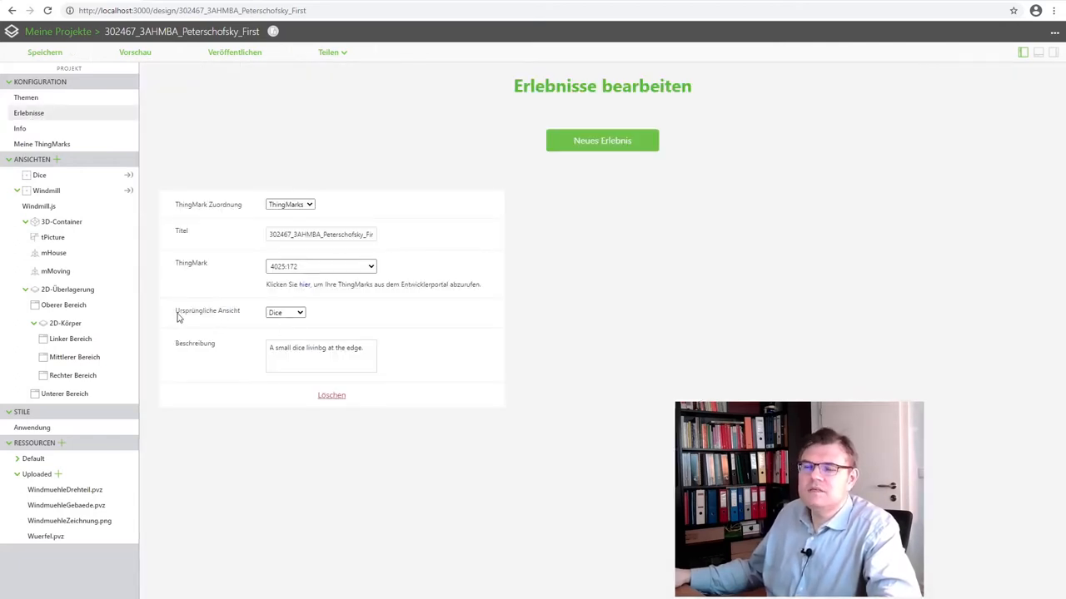
{"action": "mouse_move", "coordinate": [236, 325]}
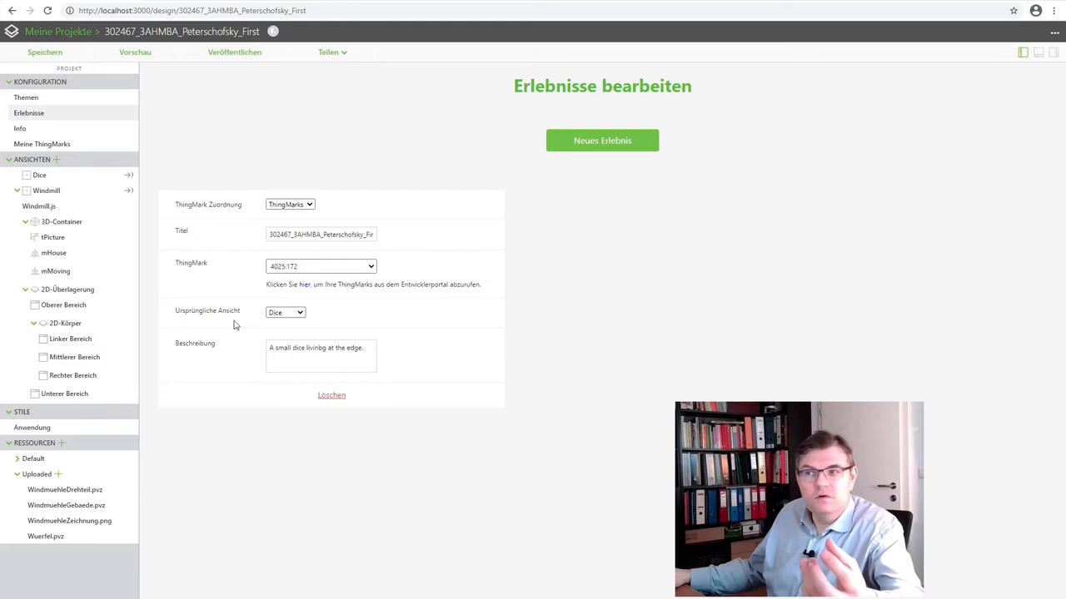
{"action": "left_click", "coordinate": [285, 313]}
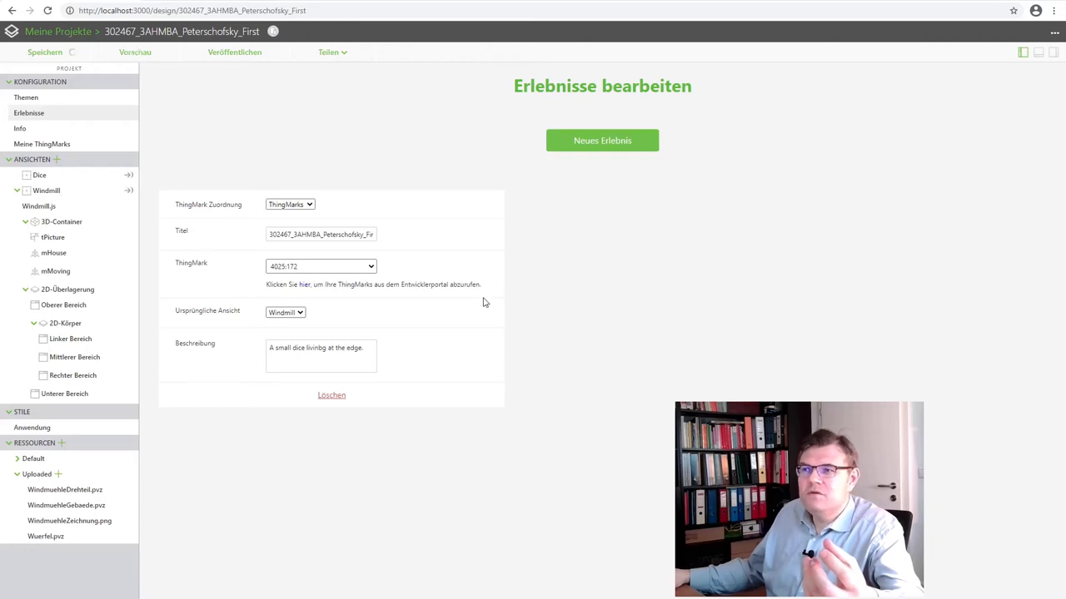
{"action": "left_click", "coordinate": [135, 52]}
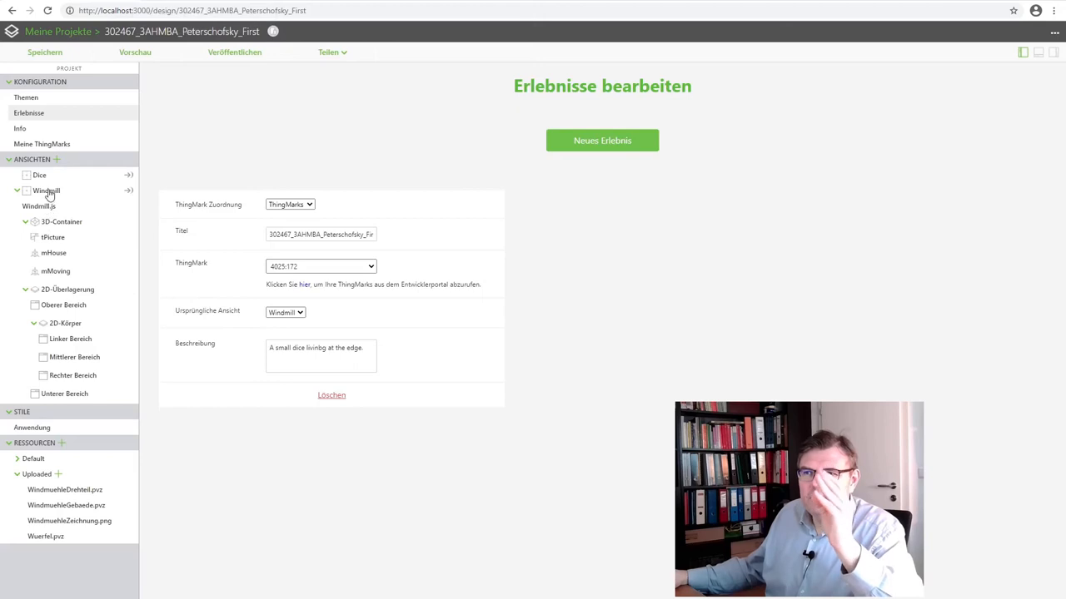
Open the Windmill view, inspect mMoving, switch to 2D, and place a slider at the top
{"action": "left_click", "coordinate": [46, 191]}
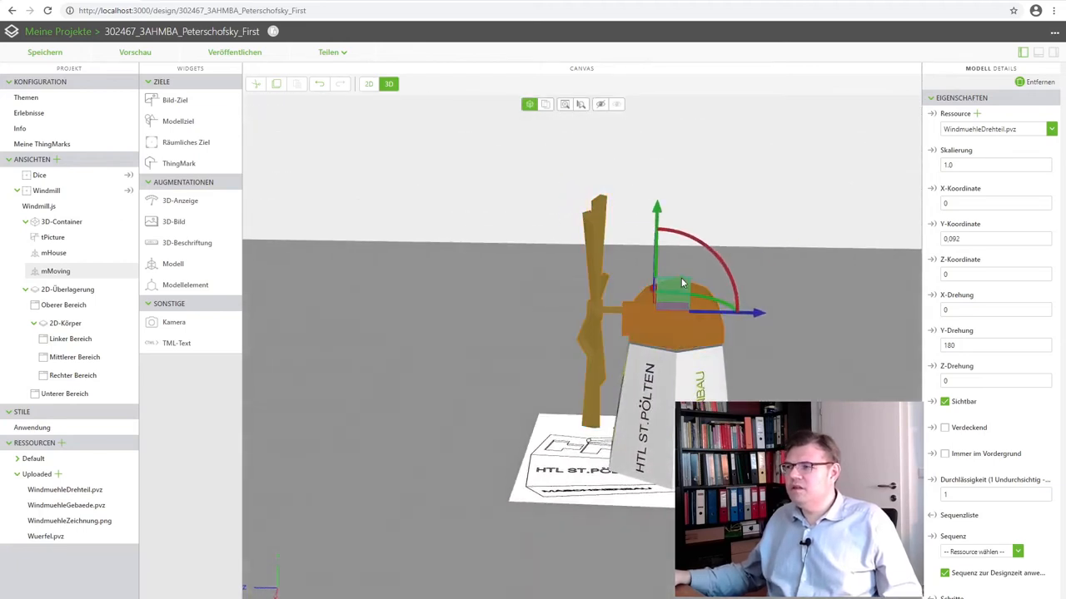
{"action": "left_click", "coordinate": [674, 308]}
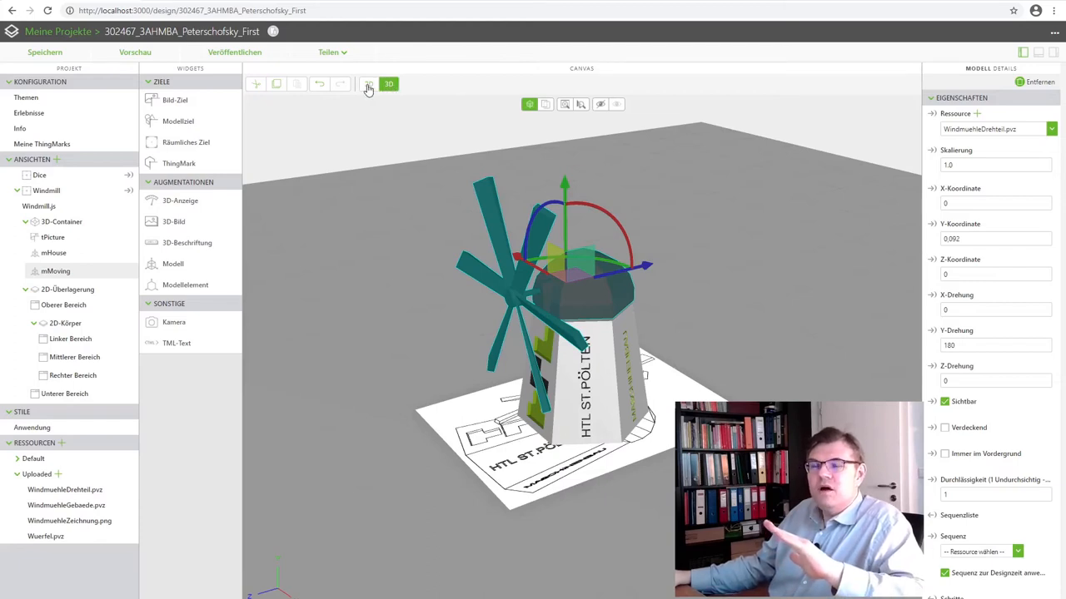
{"action": "left_click", "coordinate": [368, 84]}
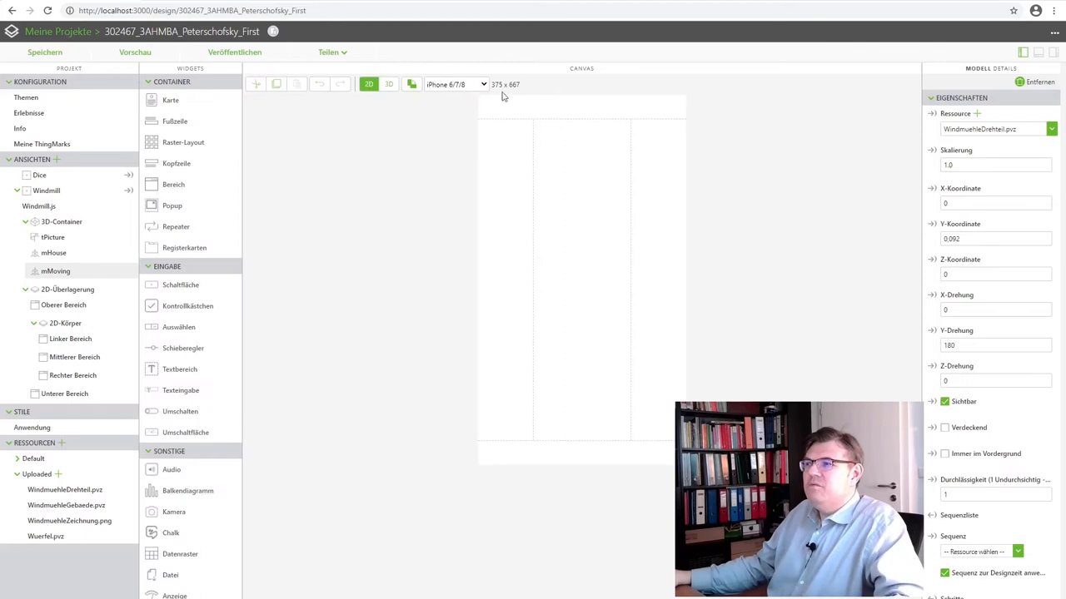
{"action": "mouse_move", "coordinate": [683, 140]}
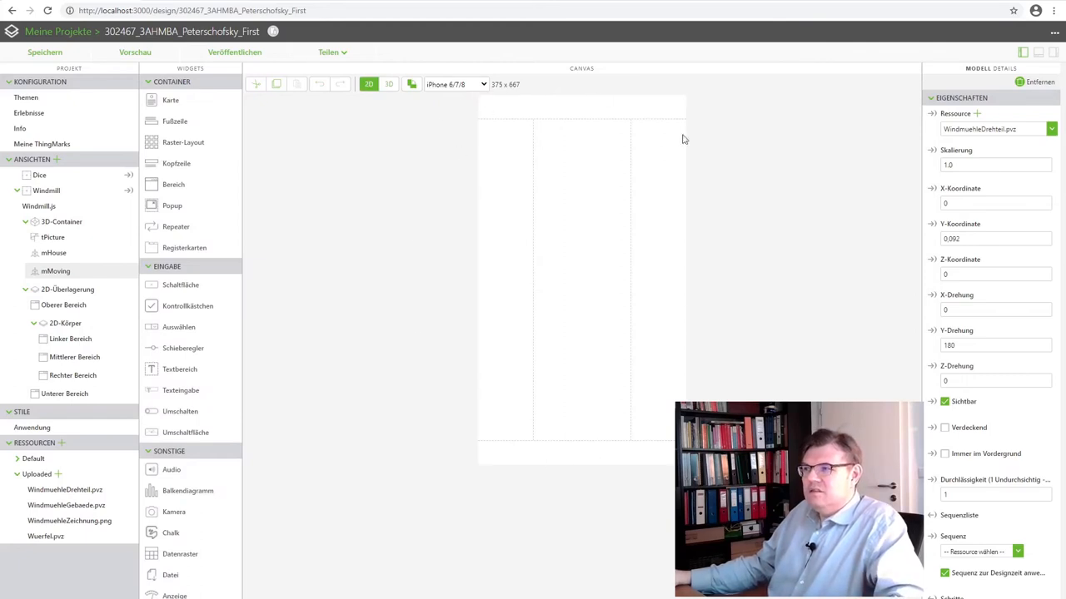
{"action": "mouse_move", "coordinate": [710, 378]}
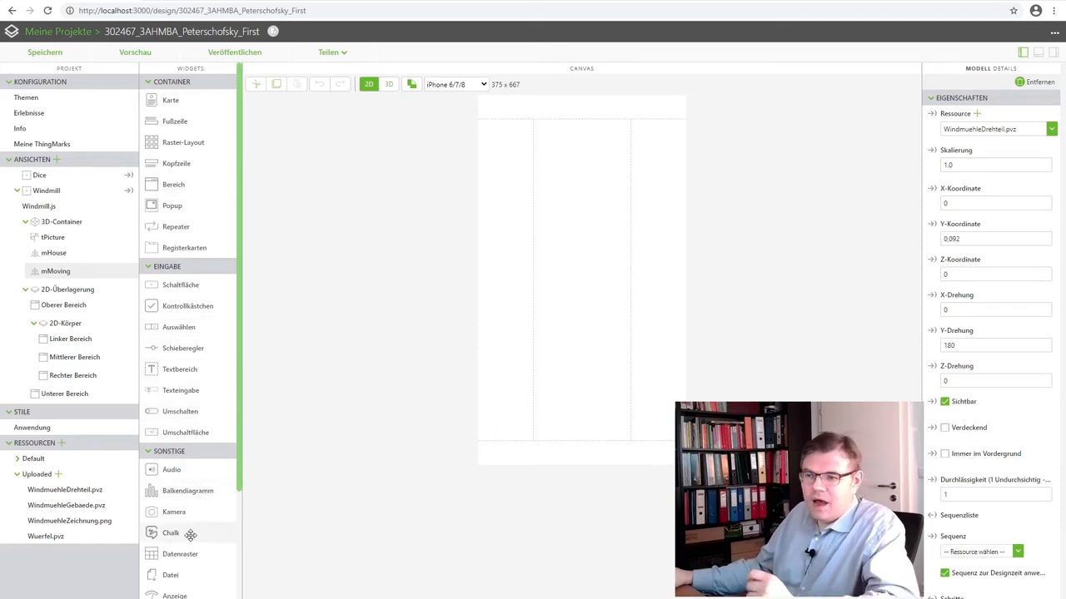
{"action": "mouse_move", "coordinate": [408, 310]}
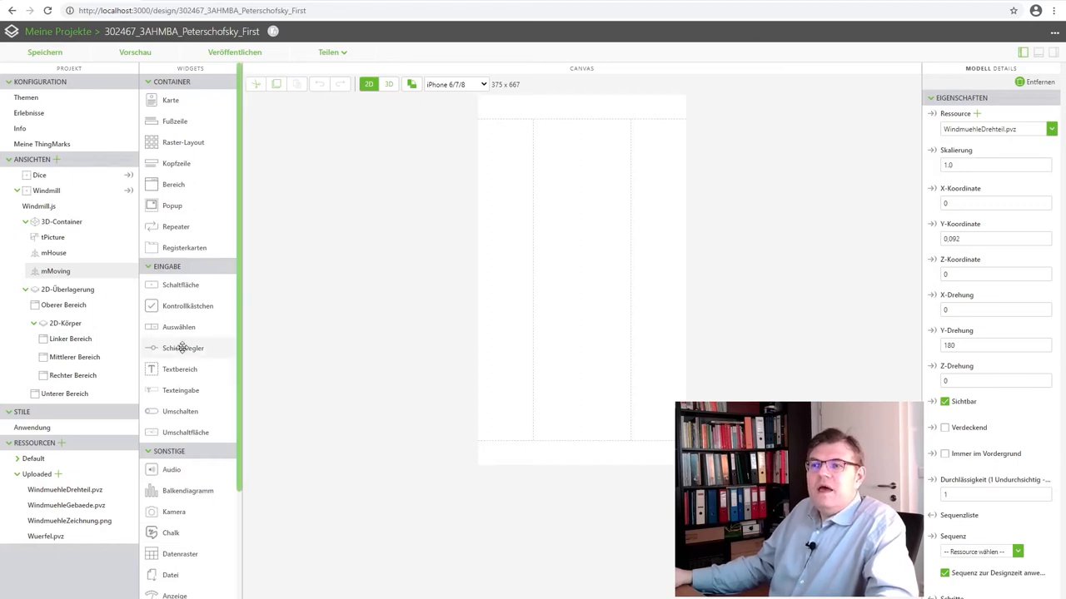
{"action": "left_click_drag", "start_coordinate": [182, 347], "coordinate": [541, 157]}
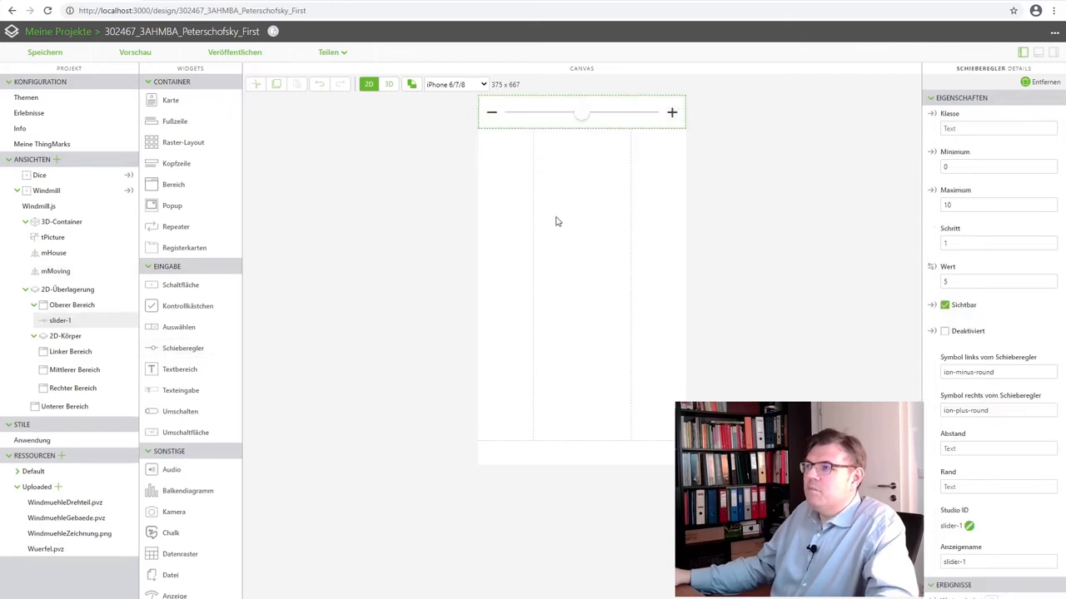
{"action": "mouse_move", "coordinate": [927, 342]}
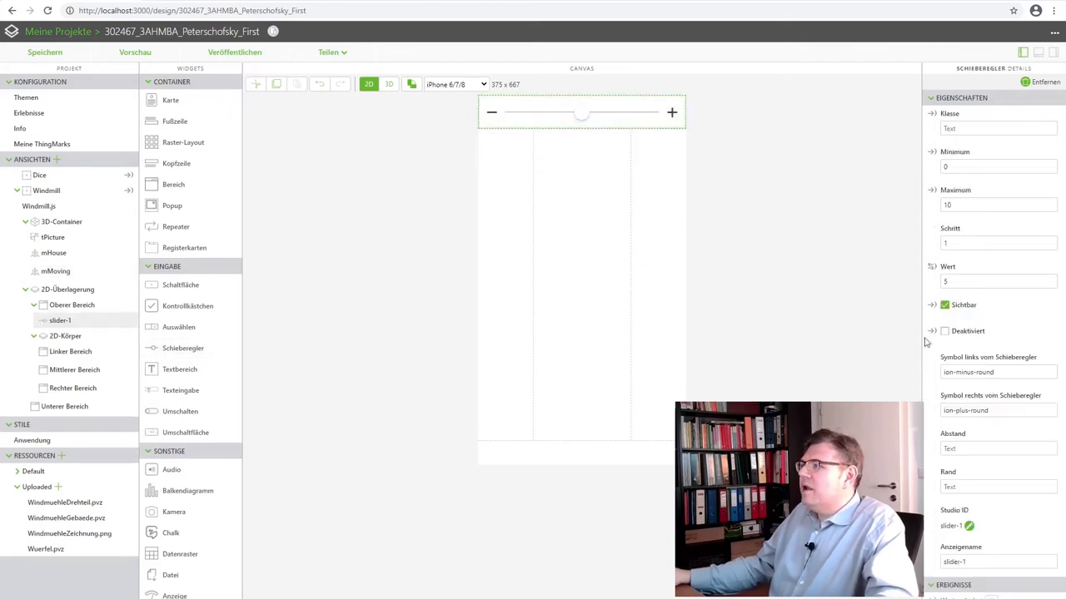
Rename the slider to sAngle, with maximum 360 and value 180
{"action": "left_click", "coordinate": [966, 525]}
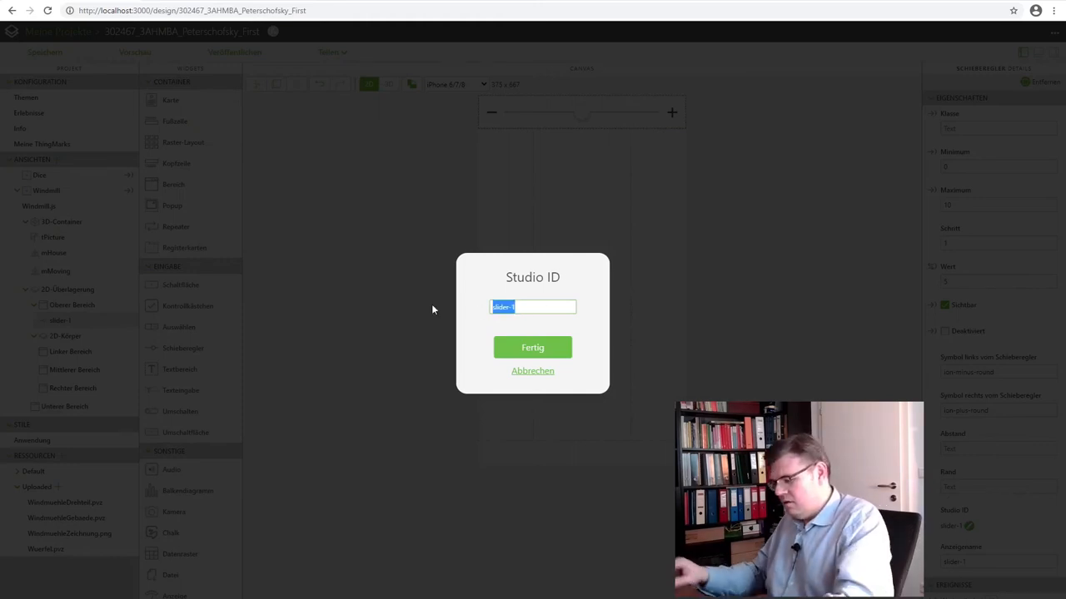
{"action": "type", "text": "sAngle"}
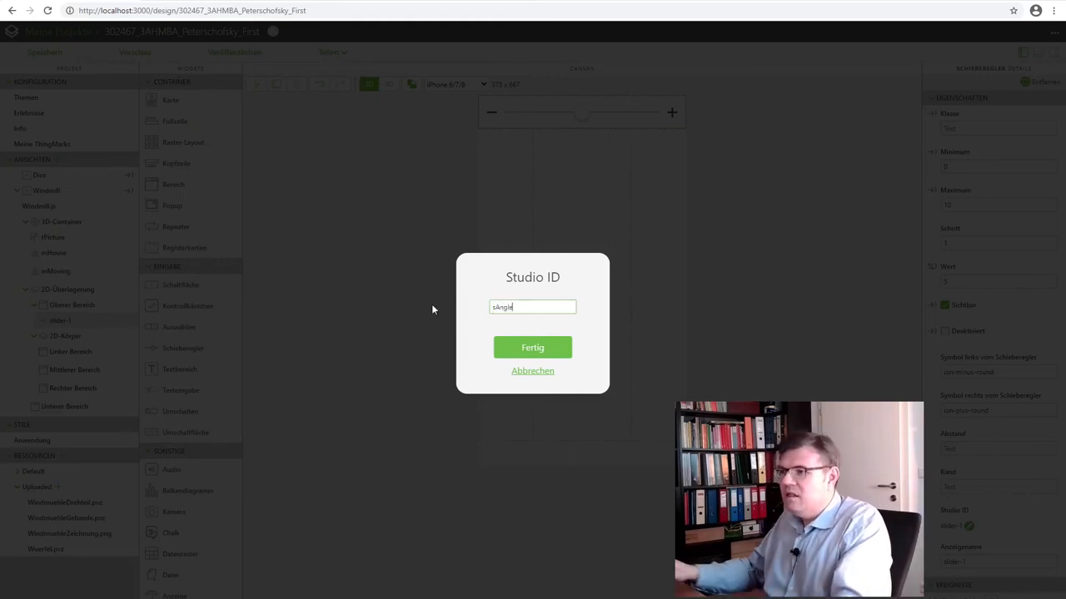
{"action": "left_click", "coordinate": [532, 347]}
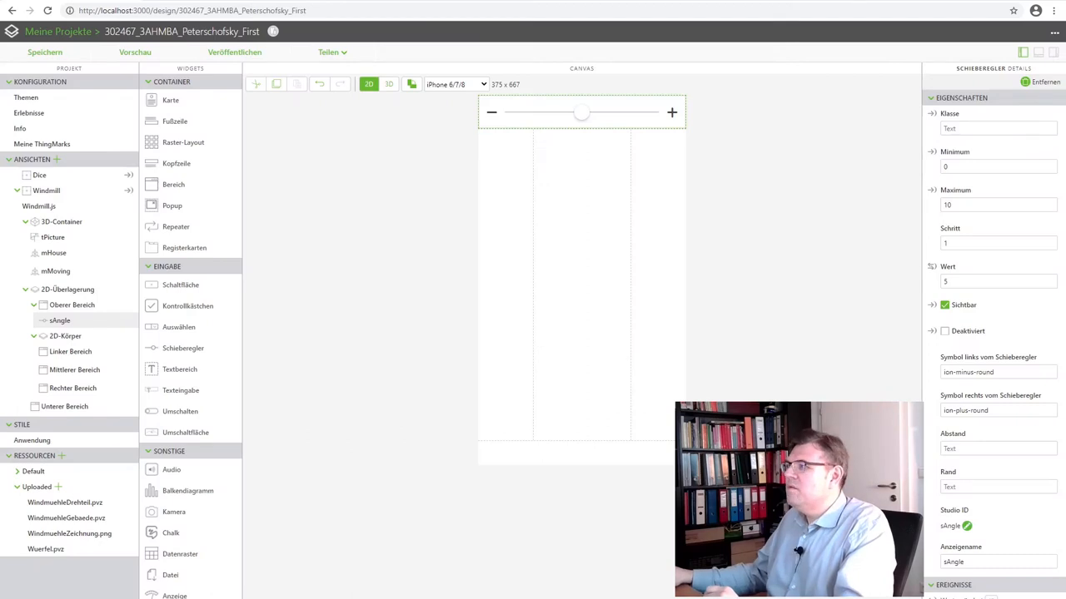
{"action": "left_click", "coordinate": [997, 166]}
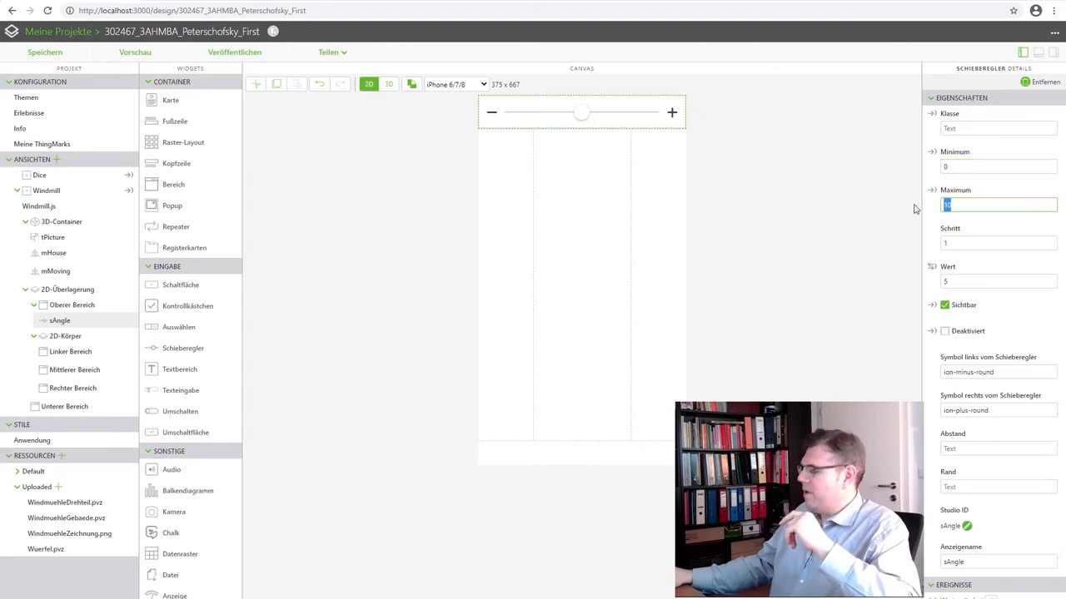
{"action": "type", "text": "360"}
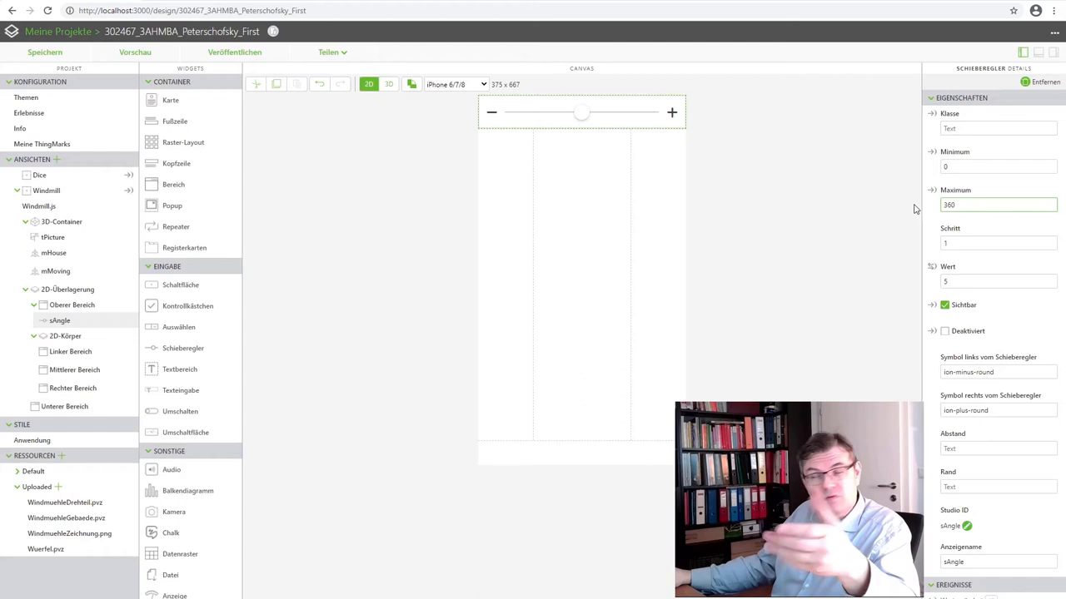
{"action": "left_click", "coordinate": [998, 243]}
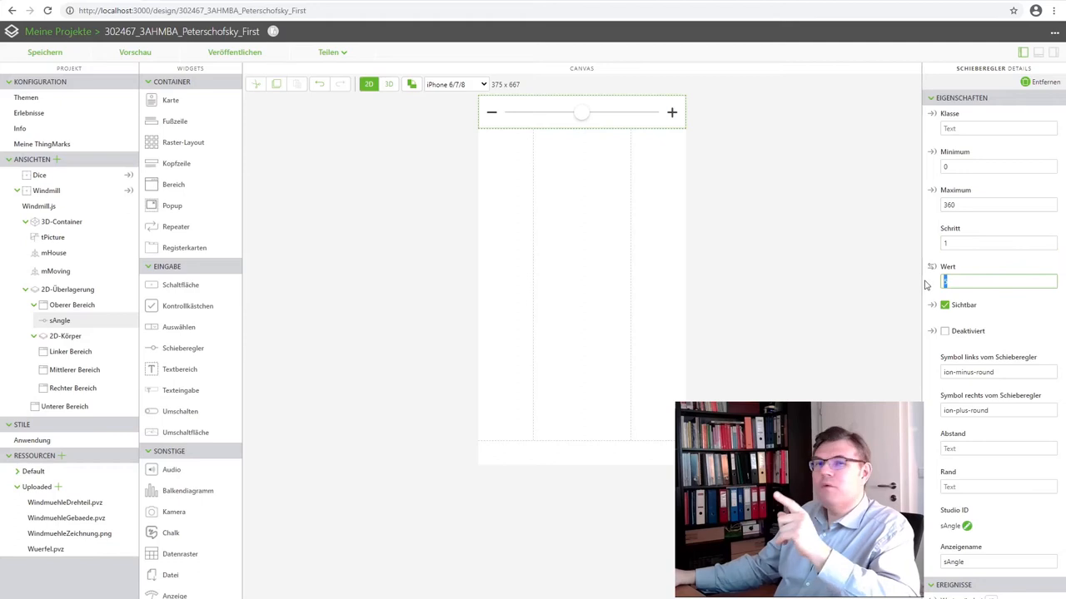
{"action": "type", "text": "180"}
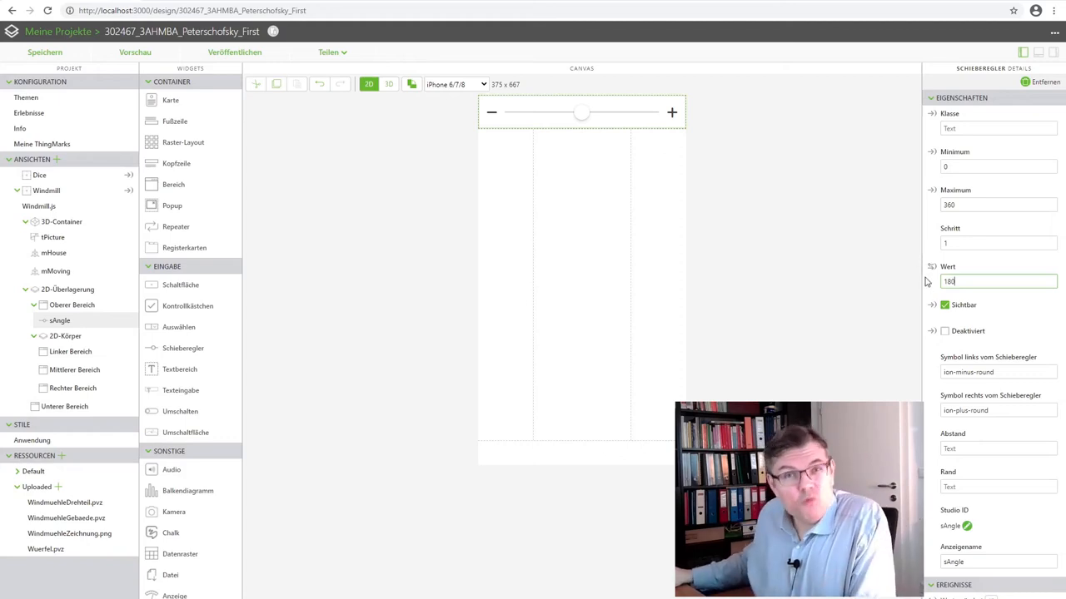
{"action": "mouse_move", "coordinate": [930, 278]}
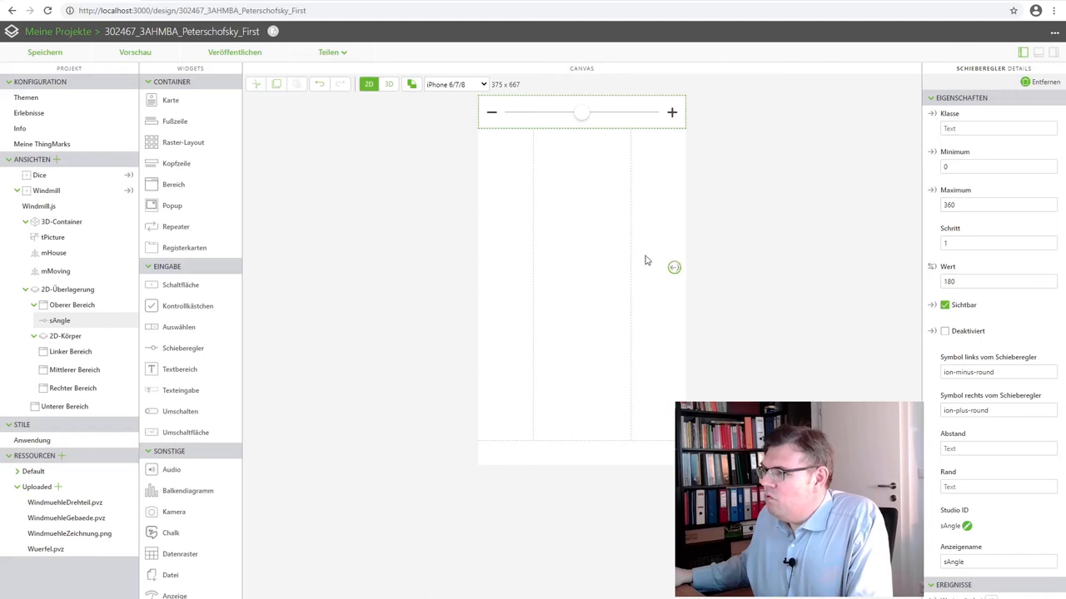
Bind the sAngle slider's Wert to mMoving's Y-Drehung
{"action": "left_click", "coordinate": [55, 271]}
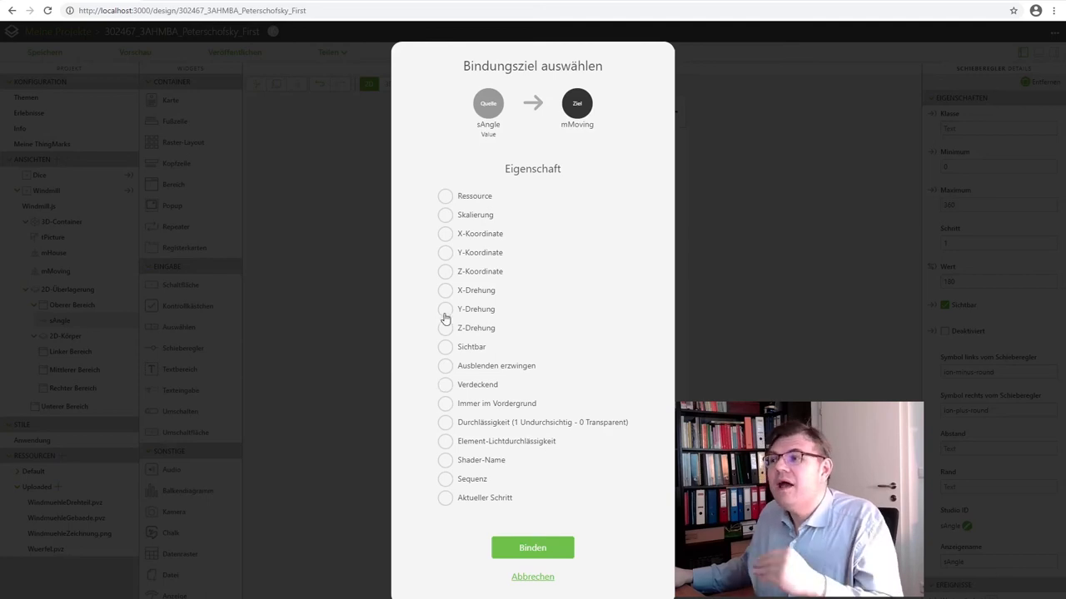
{"action": "left_click", "coordinate": [444, 308]}
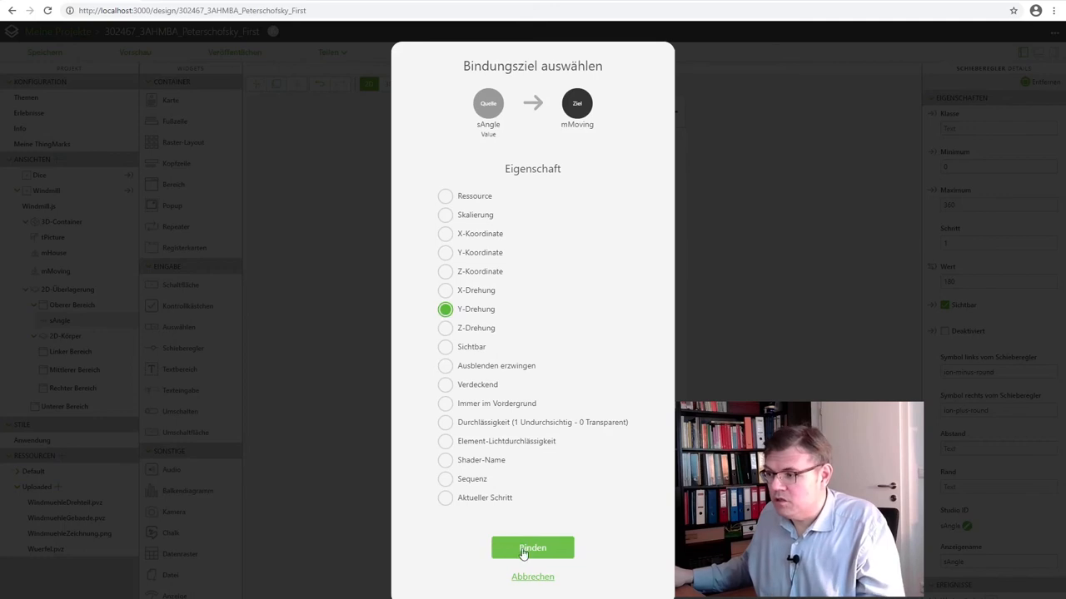
{"action": "left_click", "coordinate": [532, 548]}
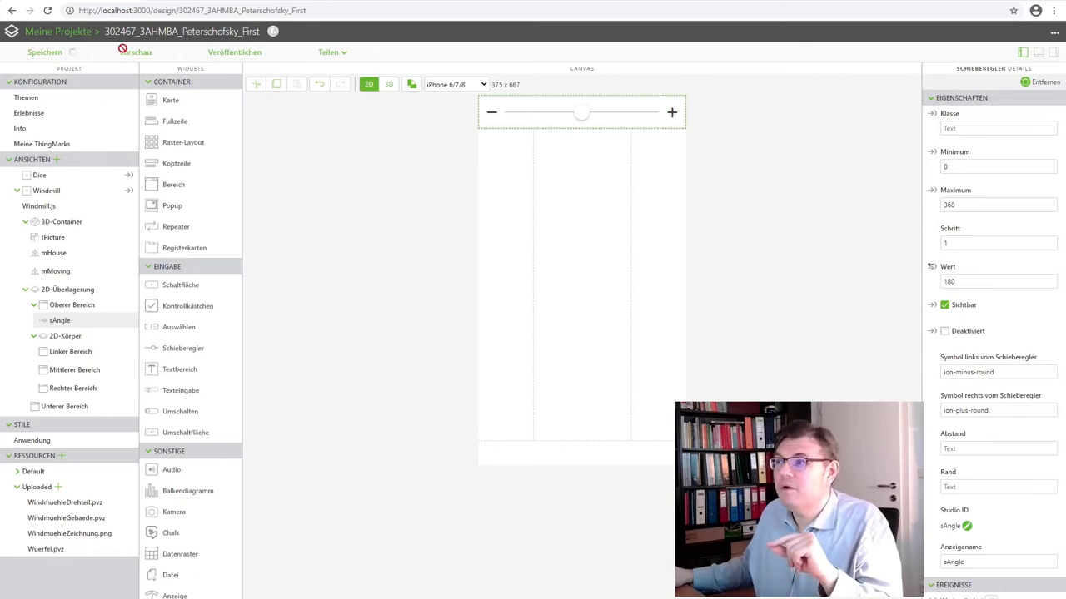
{"action": "left_click", "coordinate": [135, 52]}
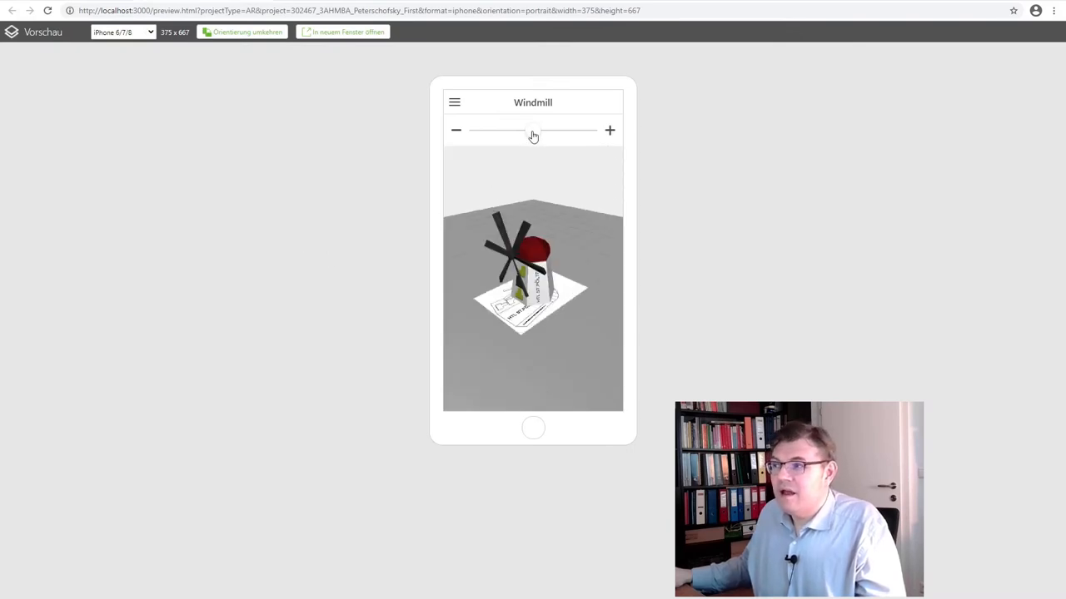
{"action": "left_click_drag", "start_coordinate": [525, 130], "coordinate": [559, 131]}
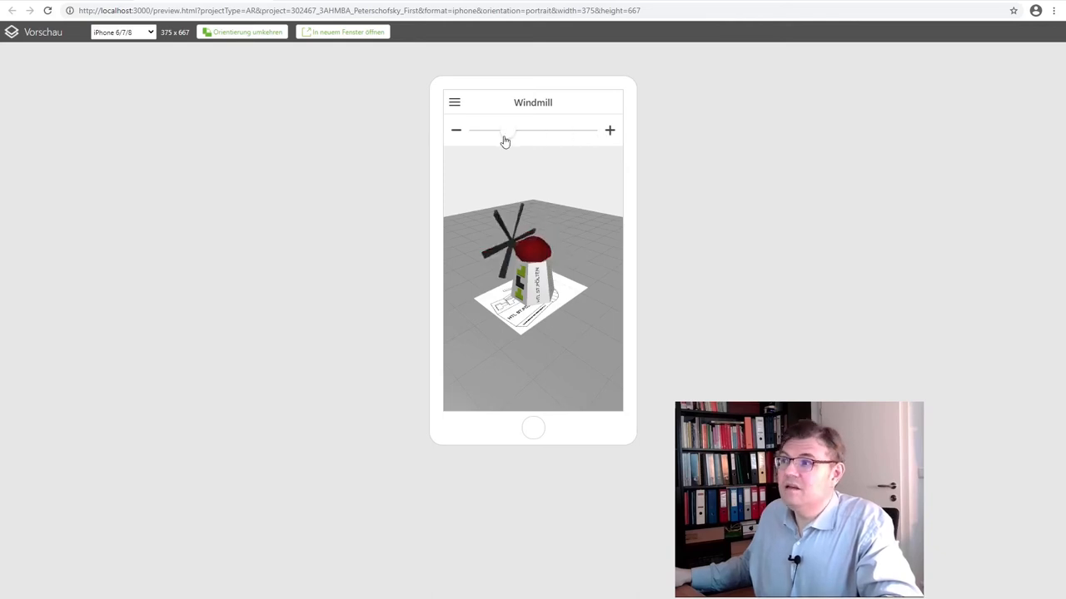
{"action": "left_click_drag", "start_coordinate": [499, 131], "coordinate": [477, 131]}
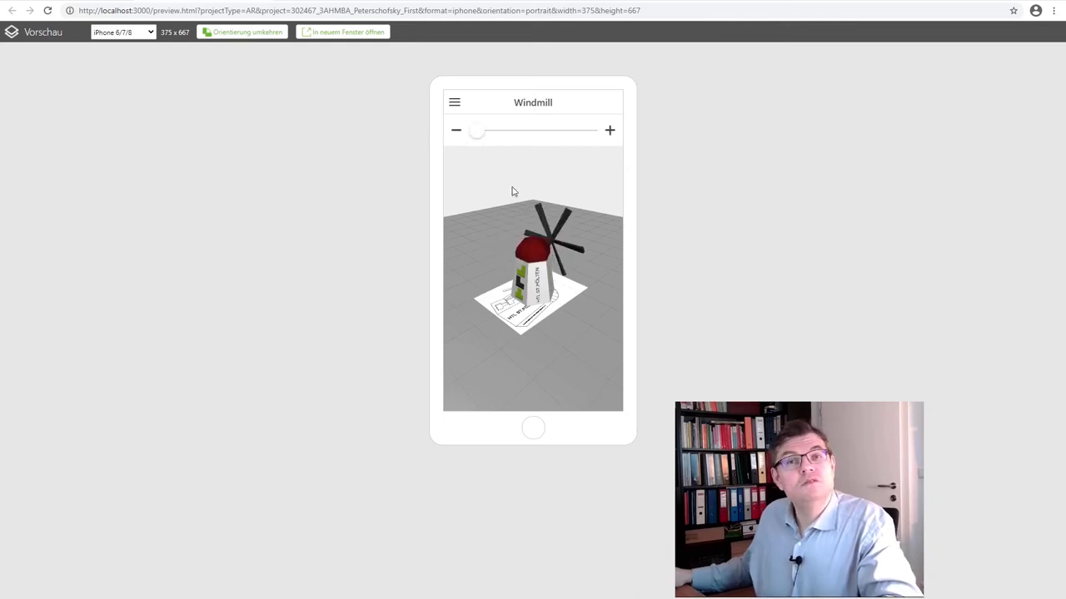
{"action": "left_click_drag", "start_coordinate": [477, 130], "coordinate": [533, 131]}
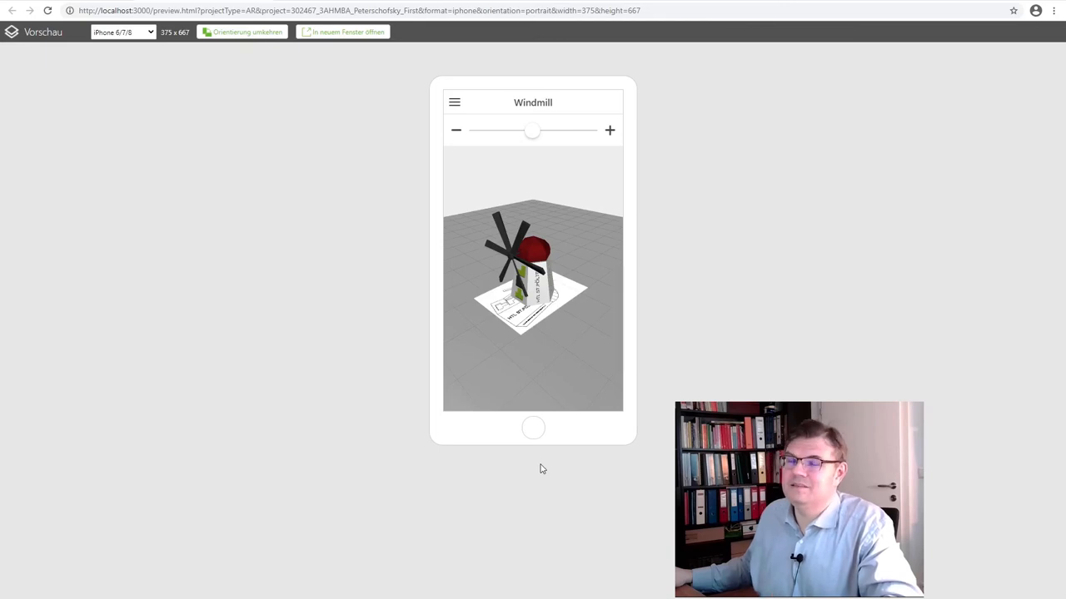
{"action": "mouse_move", "coordinate": [397, 208]}
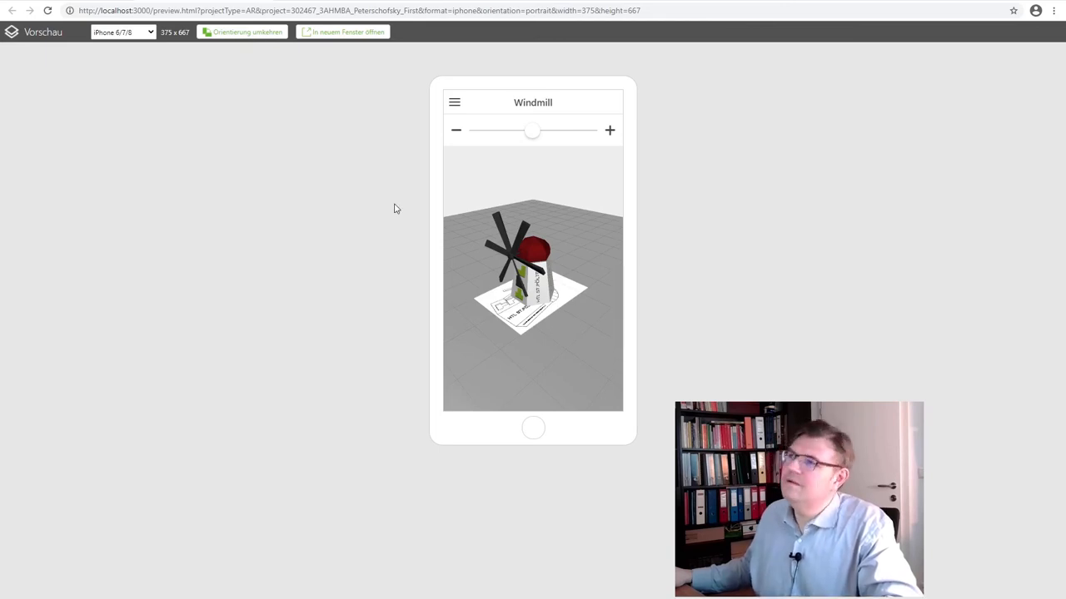
{"action": "mouse_move", "coordinate": [383, 226]}
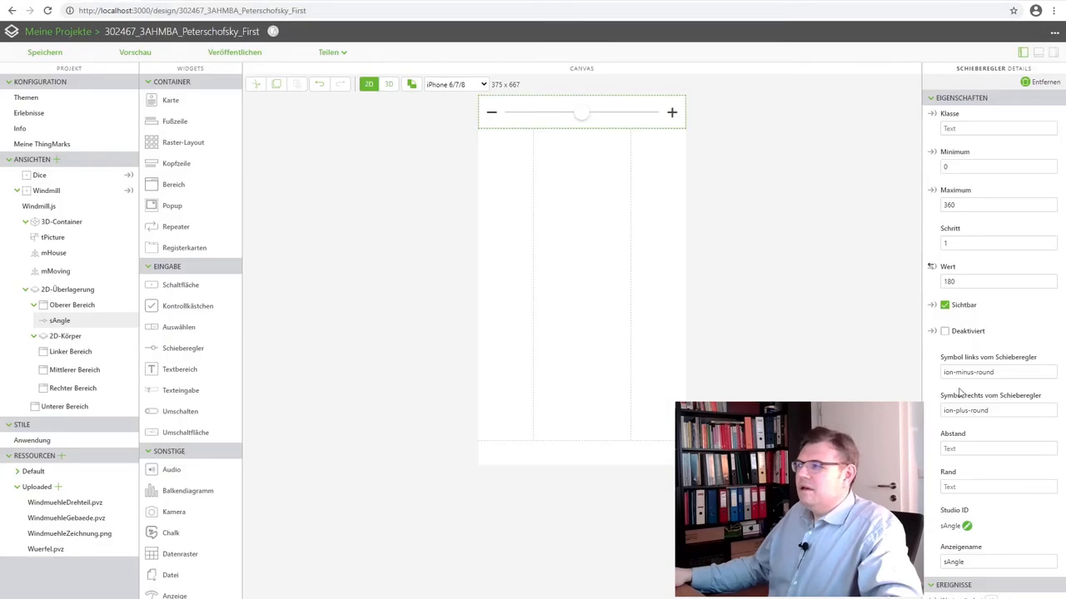
Change the slider's left symbol from minus to ion-arrow-return-right
{"action": "left_click", "coordinate": [997, 372]}
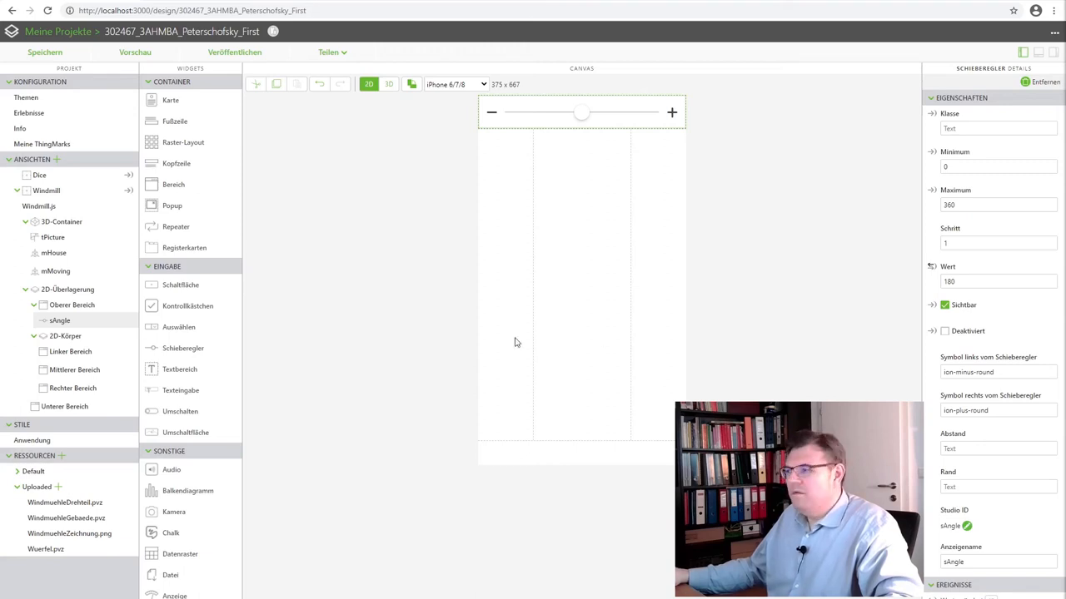
{"action": "left_click", "coordinate": [997, 372]}
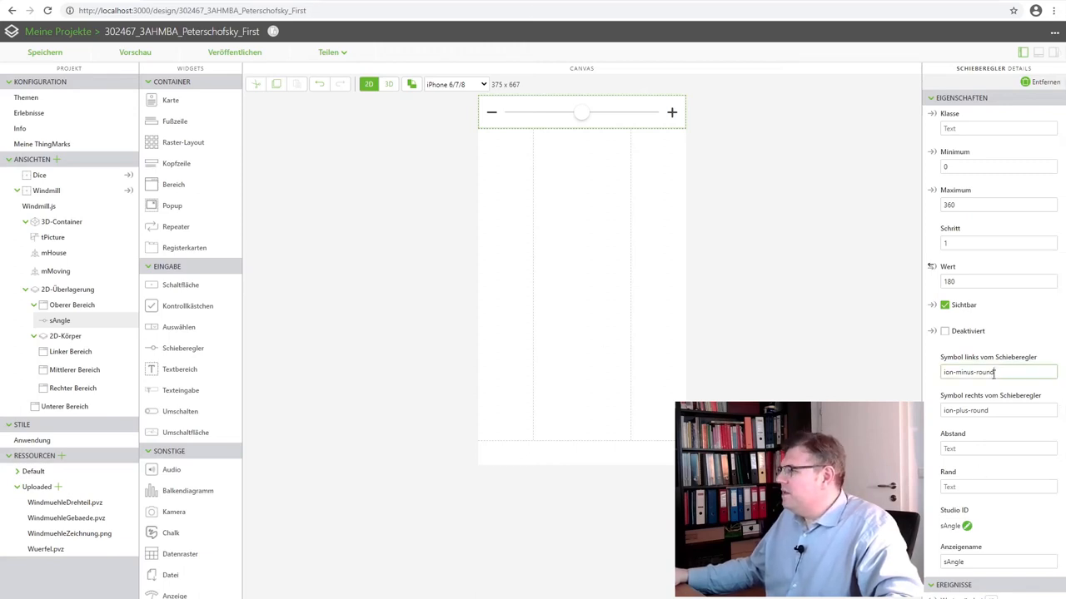
{"action": "double_click", "coordinate": [970, 372]}
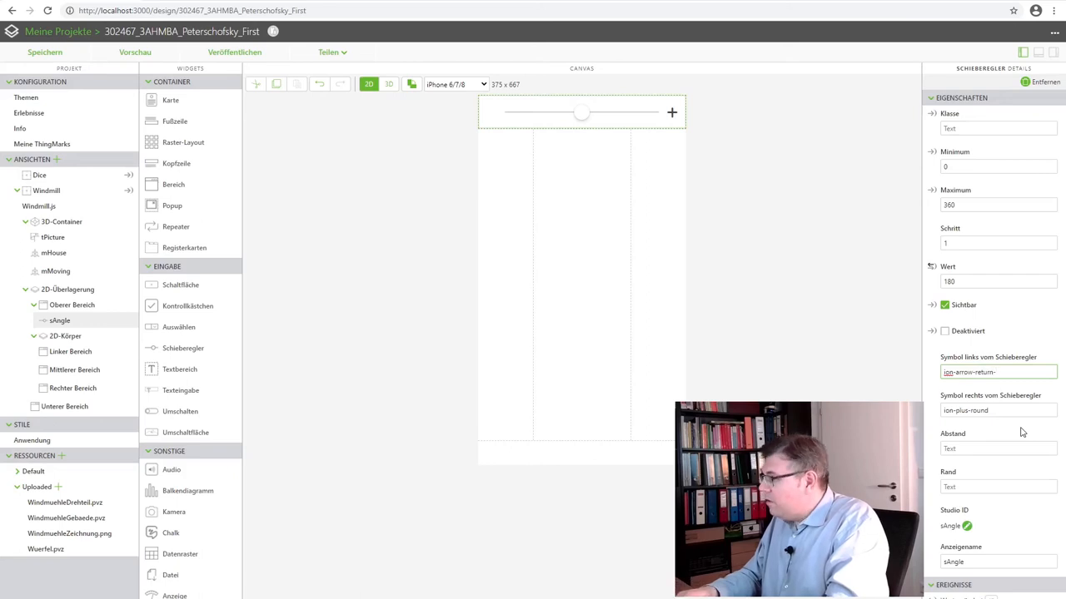
{"action": "type", "text": "-right"}
{"action": "left_click", "coordinate": [998, 411]}
{"action": "type", "text": "ion-arrow-"}
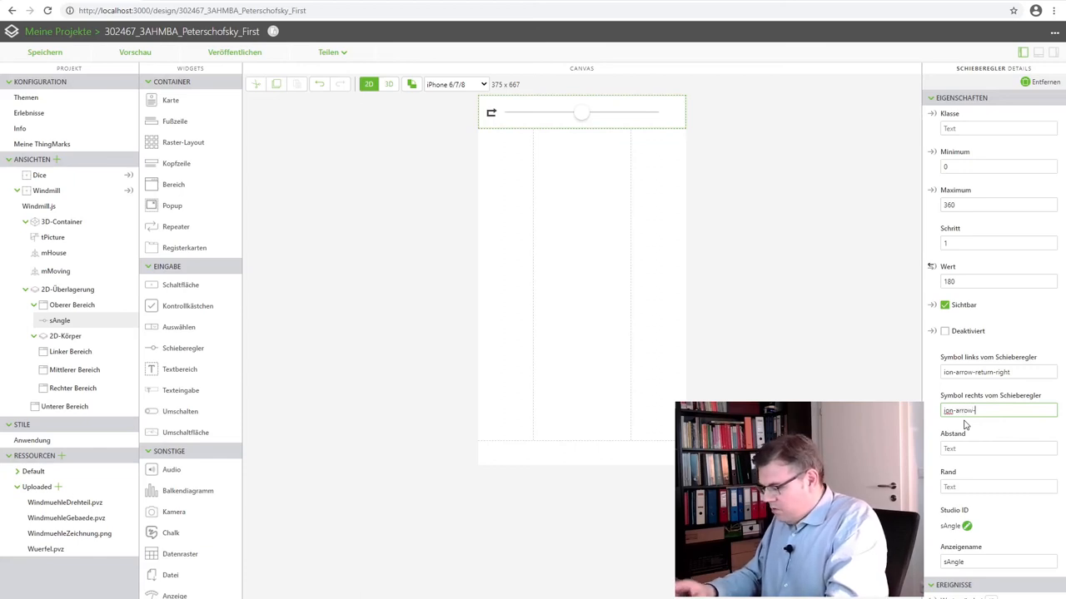
{"action": "type", "text": "return-left"}
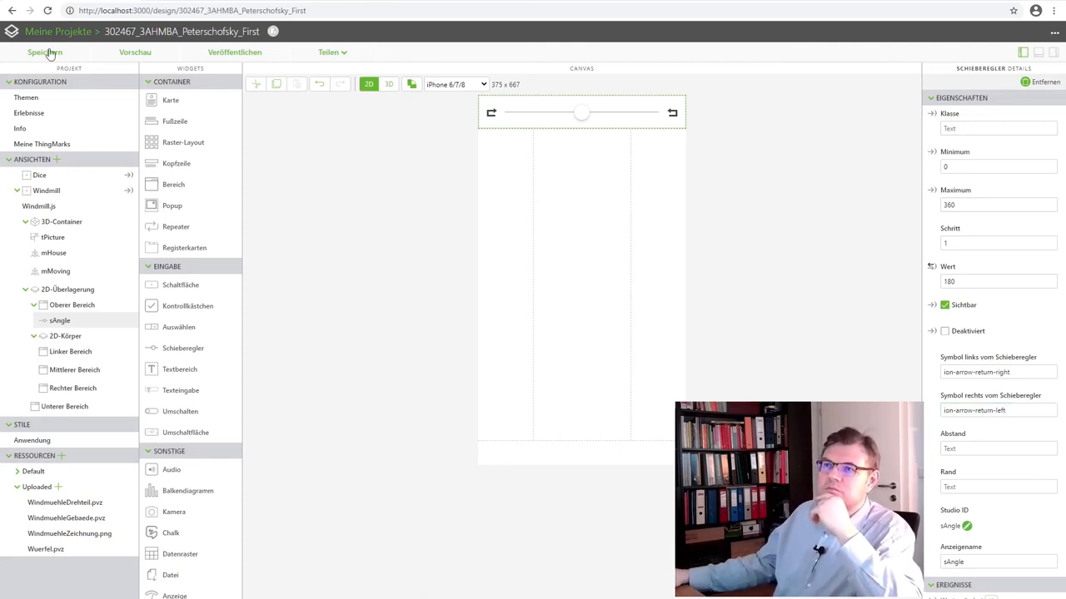
Save the project and enter the username in the Anmelden sign-in dialog
{"action": "left_click", "coordinate": [44, 51]}
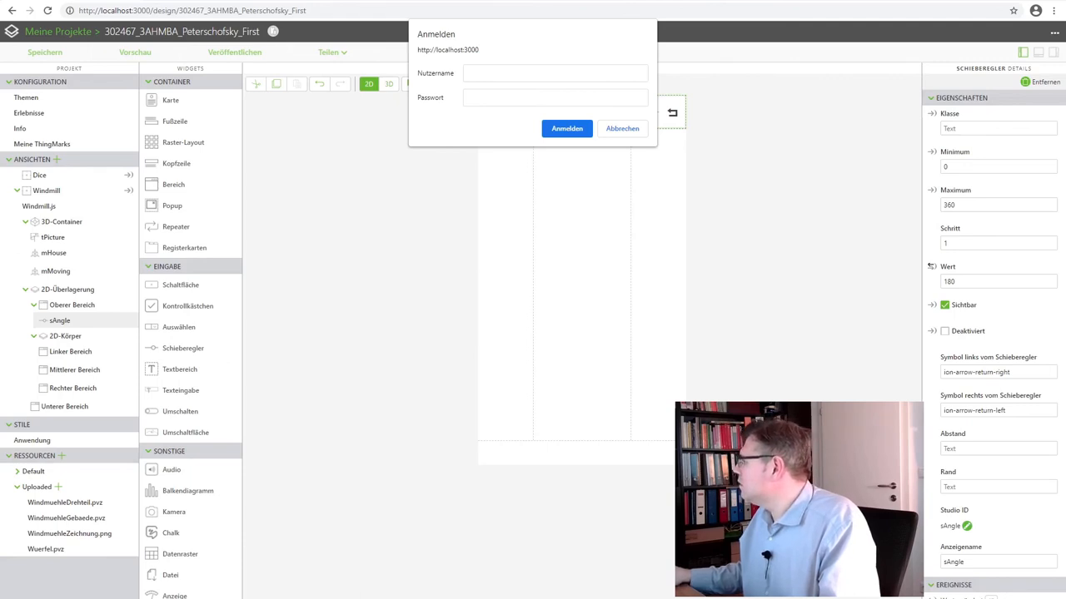
{"action": "left_click", "coordinate": [555, 74]}
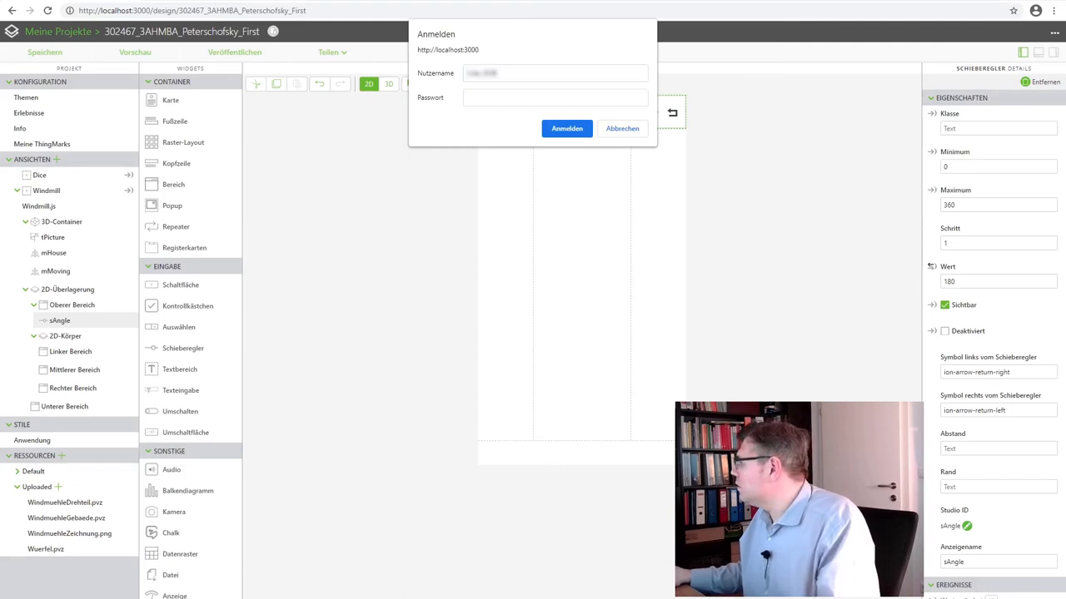
{"action": "mouse_move", "coordinate": [638, 63]}
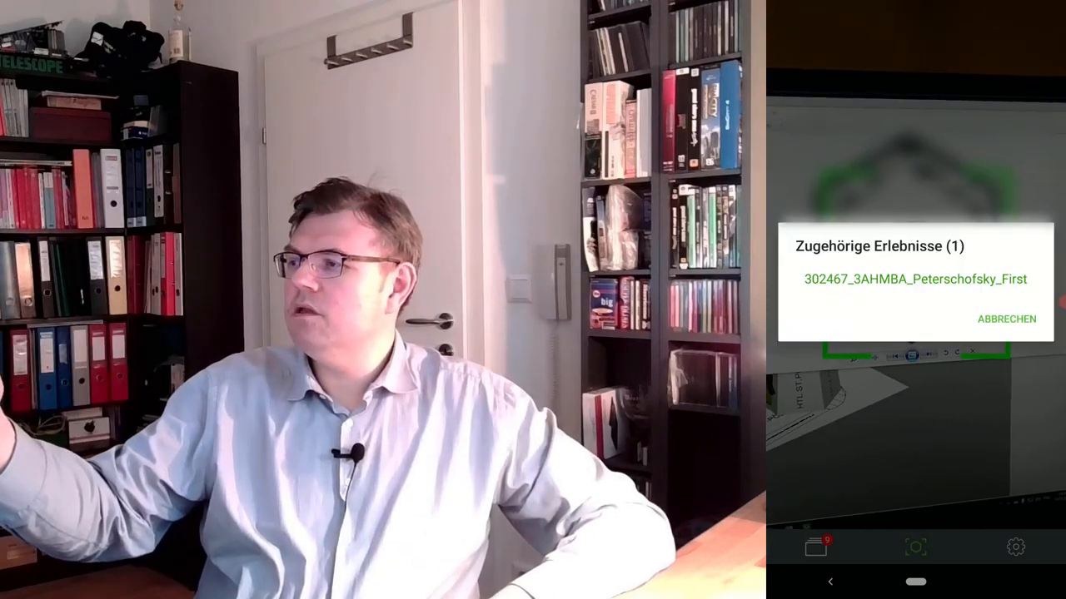
Open the windmill experience in Vuforia View and drag the slider right twice to spin the blades
{"action": "left_click", "coordinate": [1006, 319]}
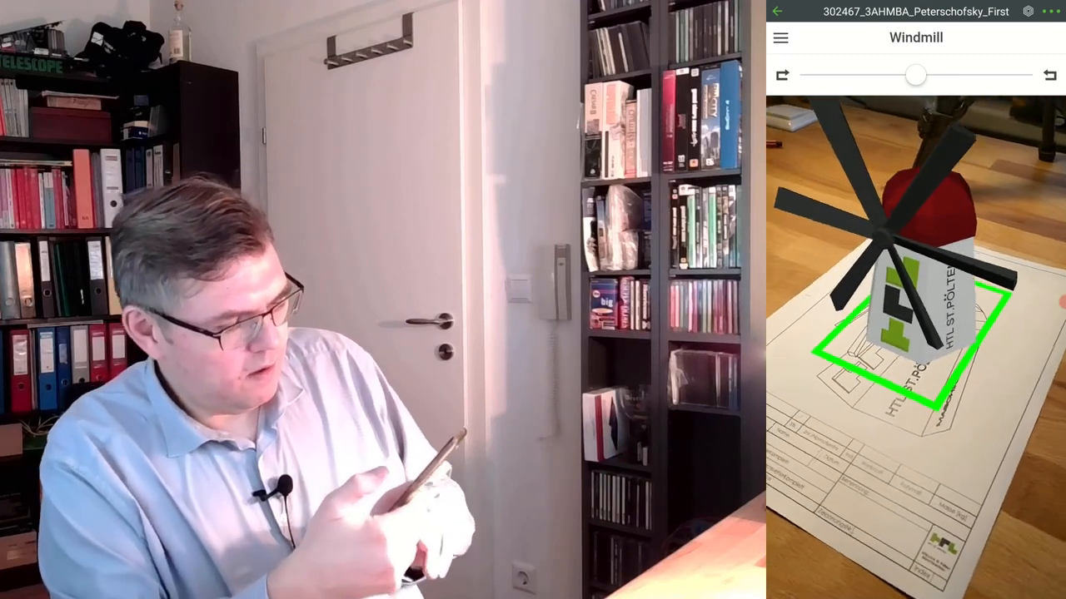
{"action": "left_click_drag", "start_coordinate": [915, 74], "coordinate": [977, 75]}
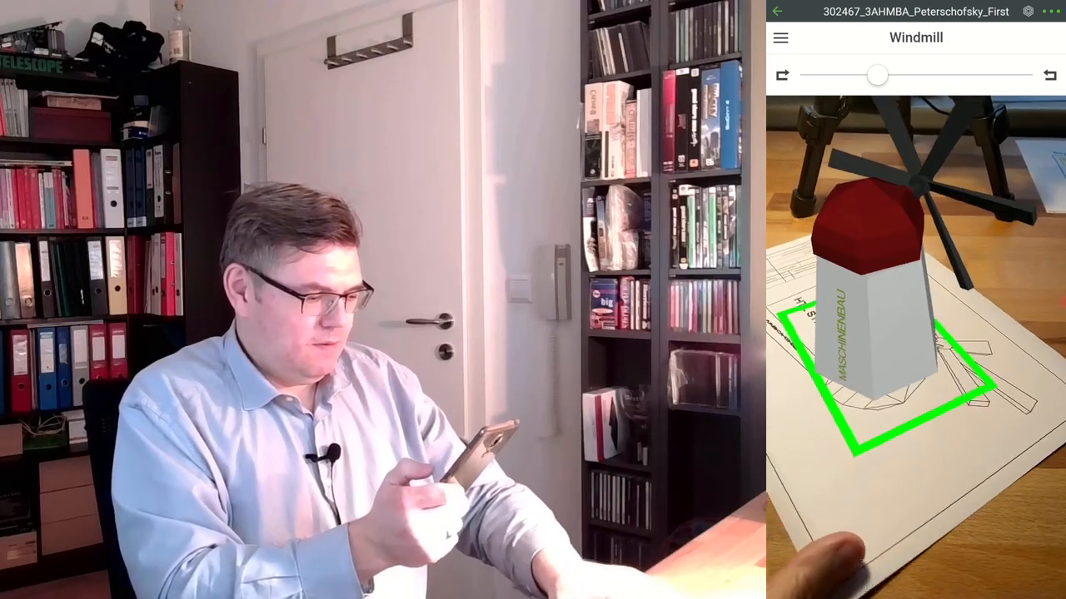
{"action": "left_click_drag", "start_coordinate": [878, 75], "coordinate": [932, 75]}
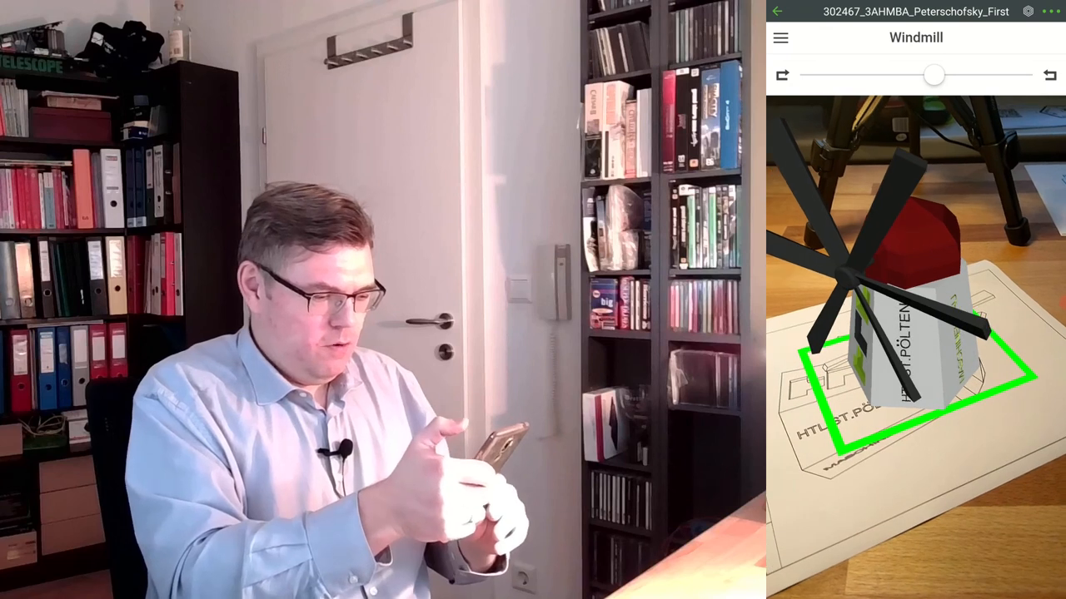